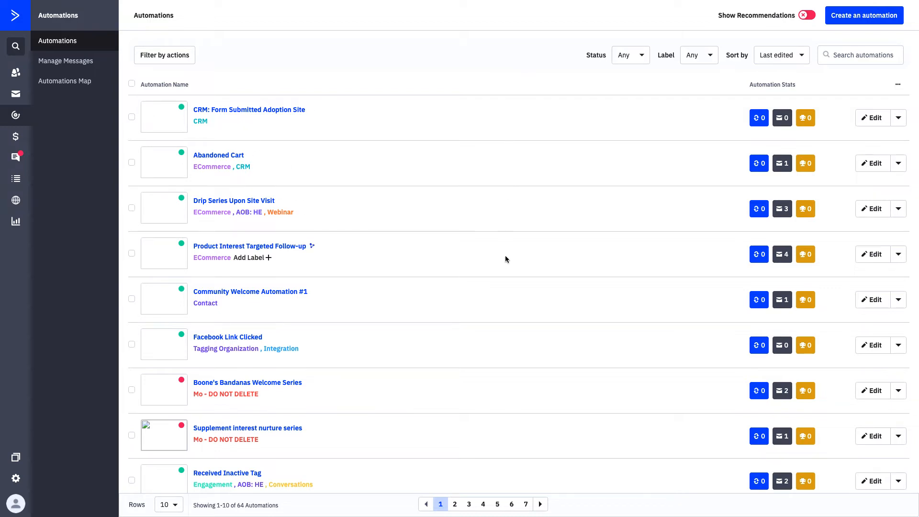
pyautogui.moveTo(336, 253)
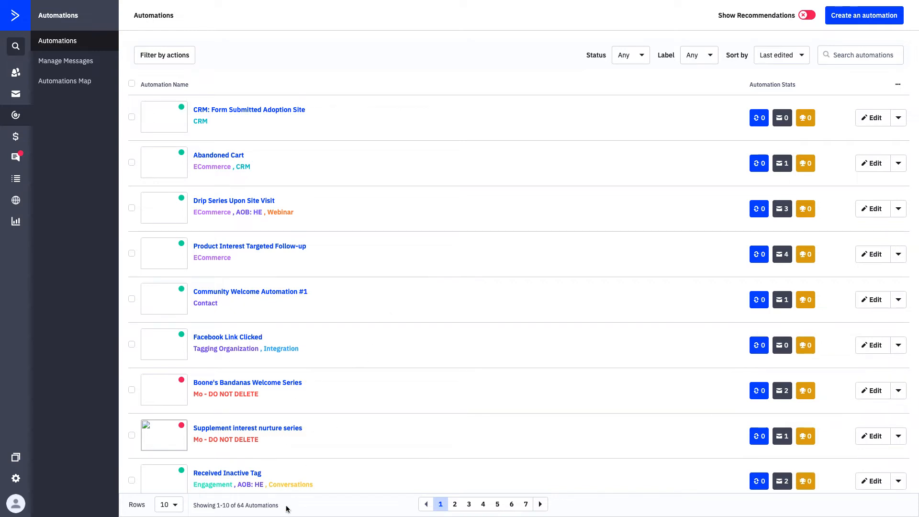
pyautogui.moveTo(358, 402)
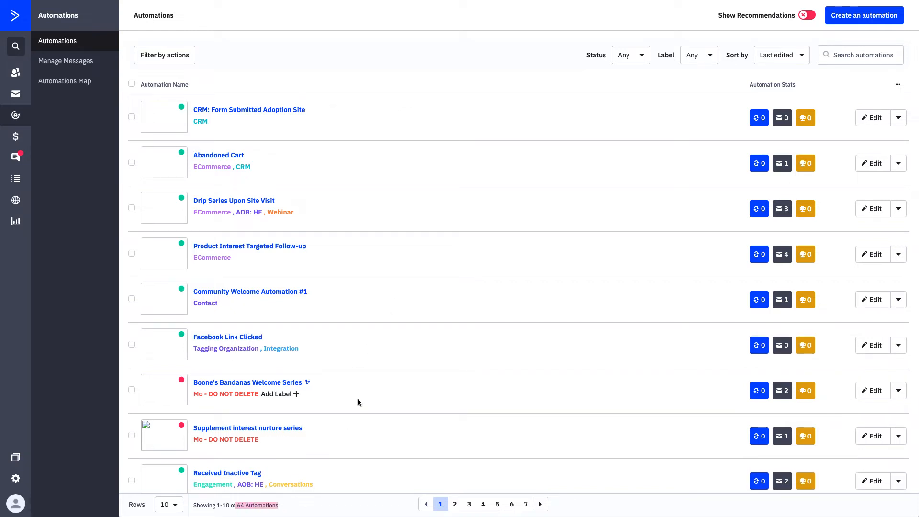
# Show the Label filter choices with automation counts over the automations list.
pyautogui.click(698, 55)
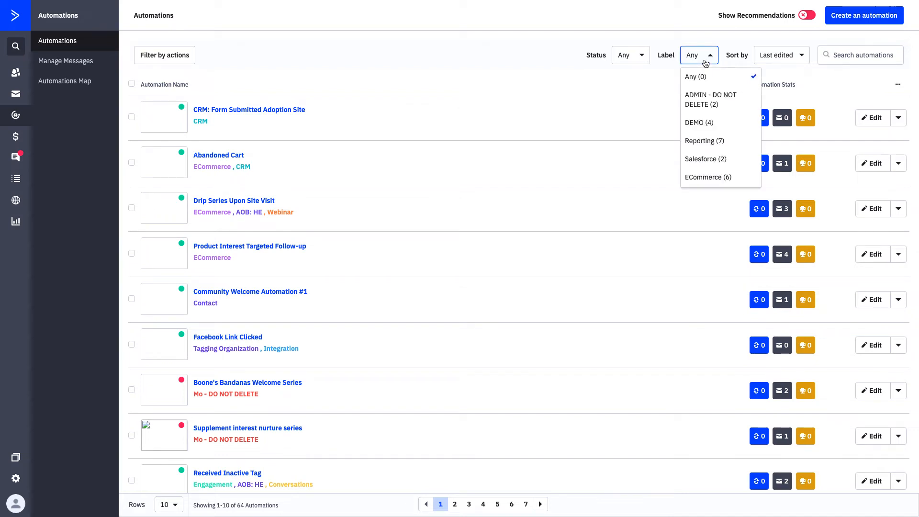
pyautogui.moveTo(701, 77)
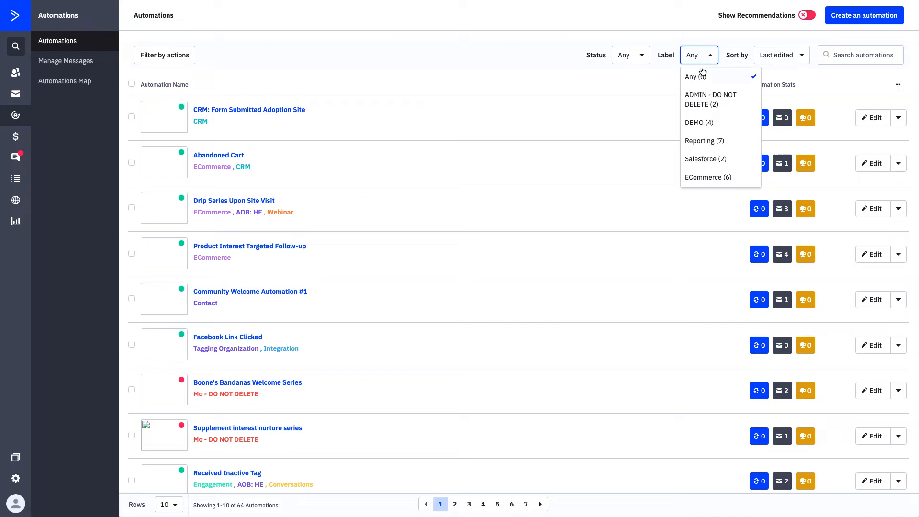
pyautogui.scroll(-3)
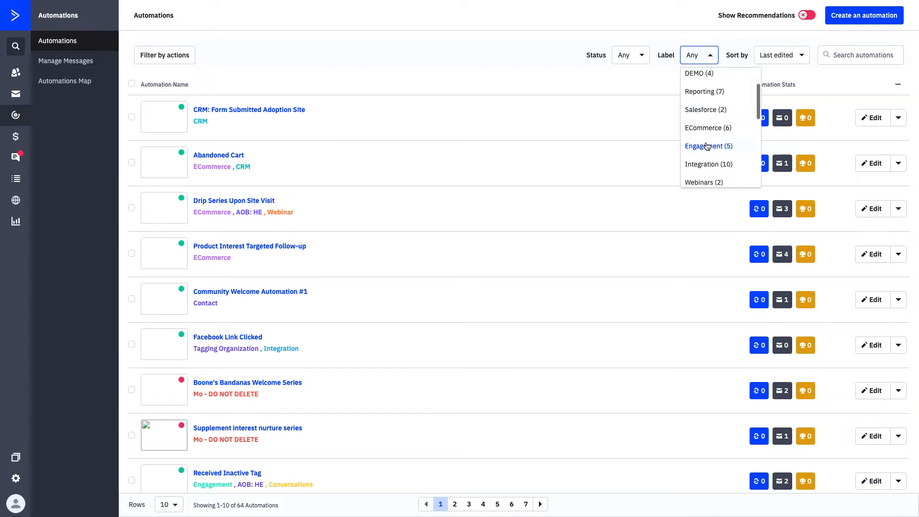
pyautogui.click(709, 146)
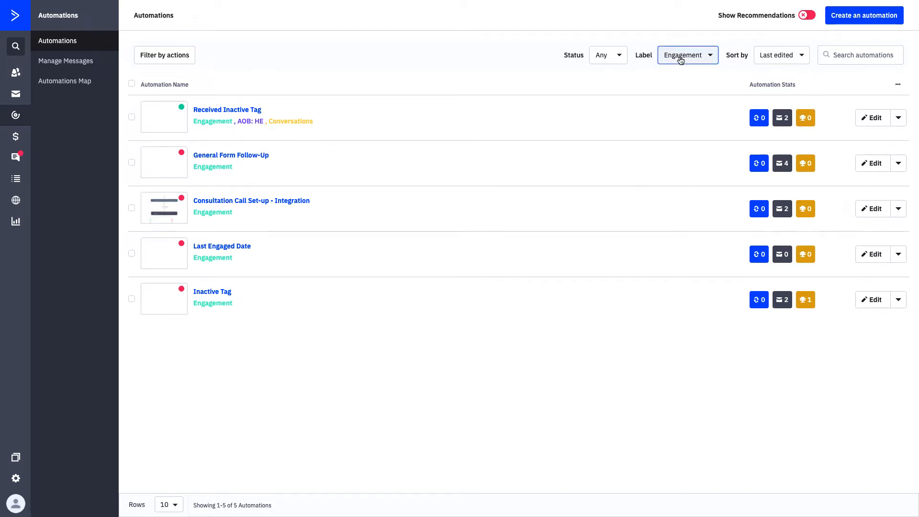
pyautogui.click(688, 54)
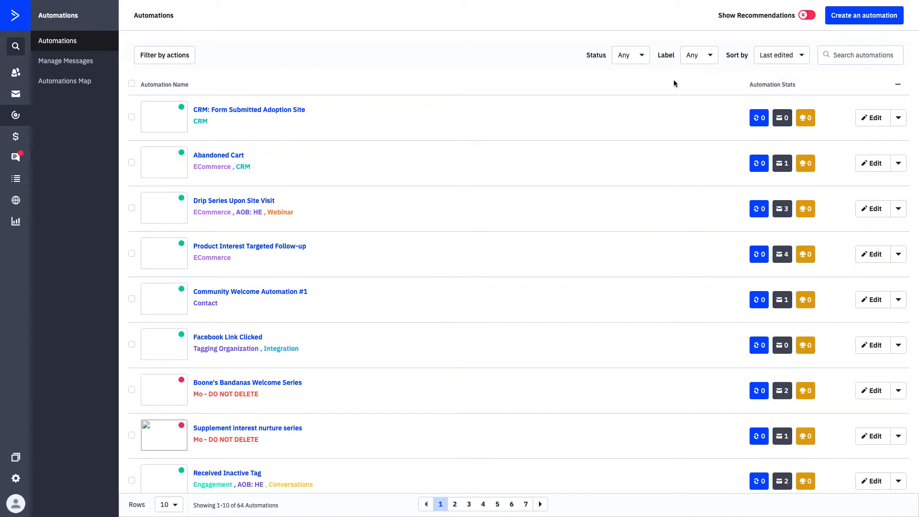
# Filter the automations list by Active status, leaving 16 automations.
pyautogui.click(630, 54)
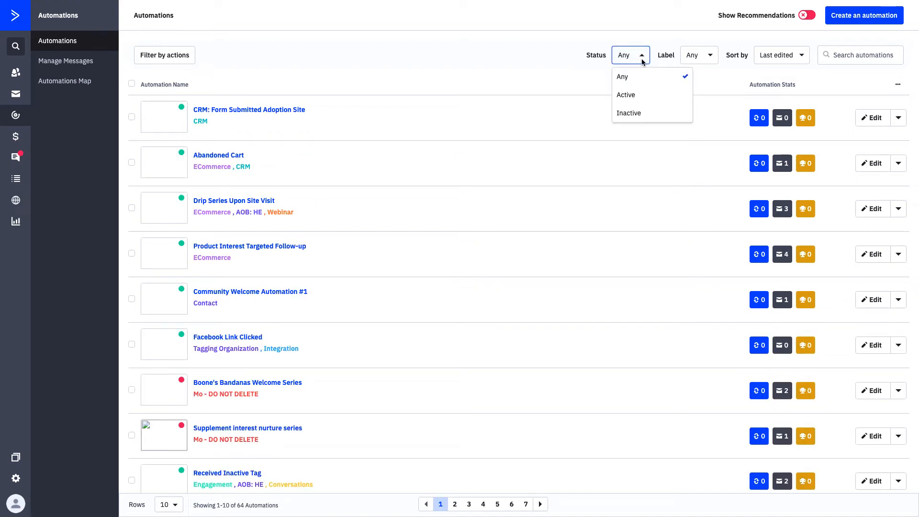
pyautogui.click(625, 94)
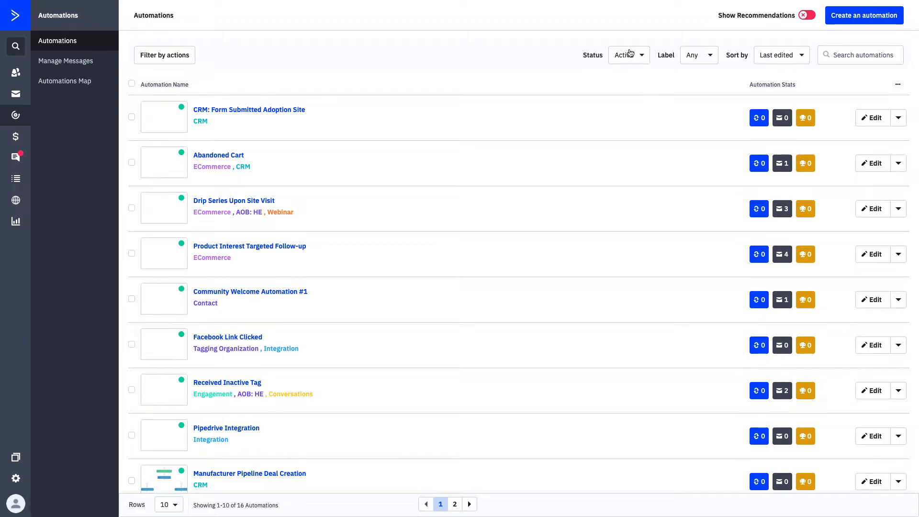
pyautogui.moveTo(593, 53)
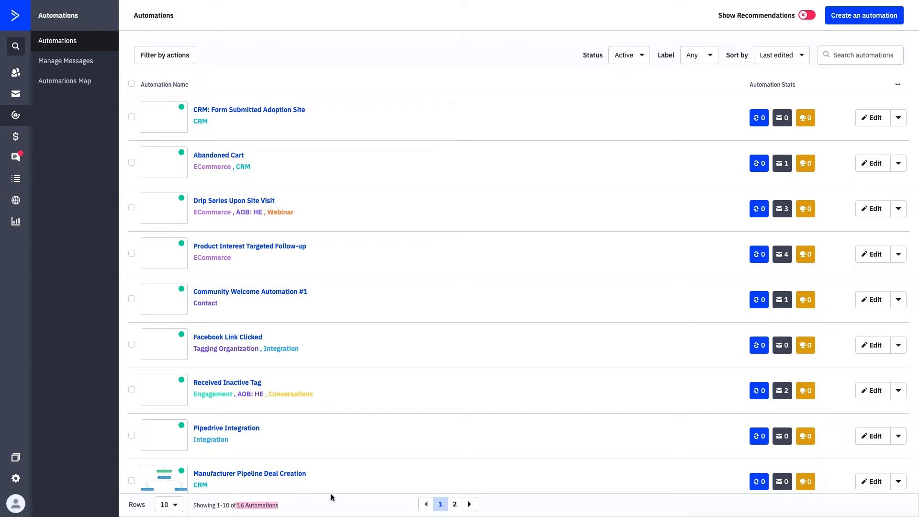
pyautogui.moveTo(600, 78)
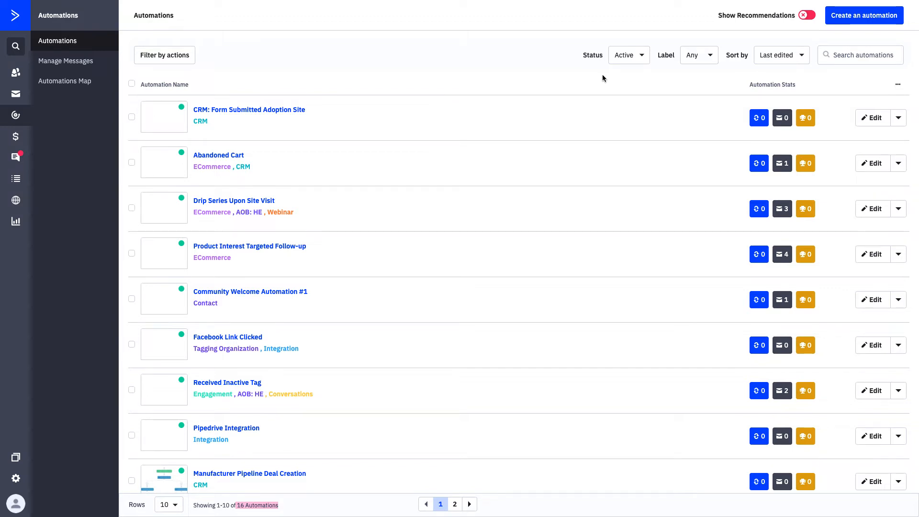
pyautogui.moveTo(614, 82)
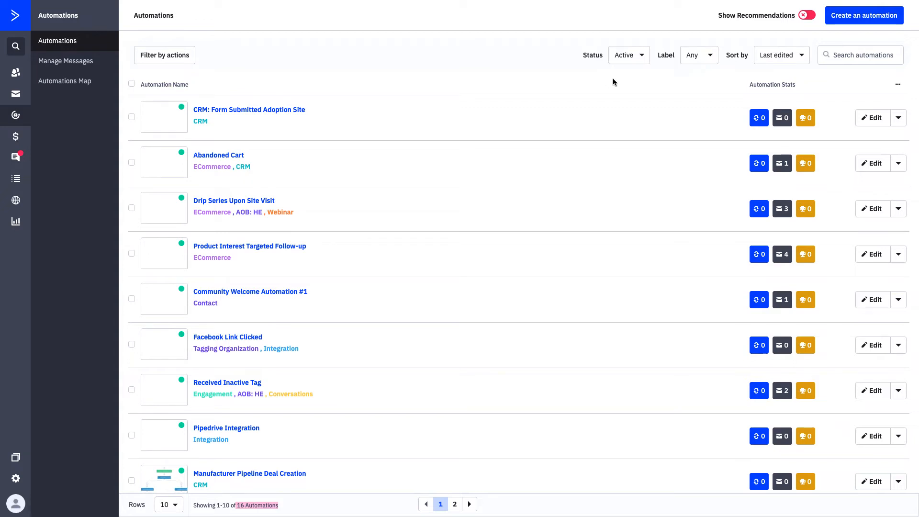
pyautogui.moveTo(806, 117)
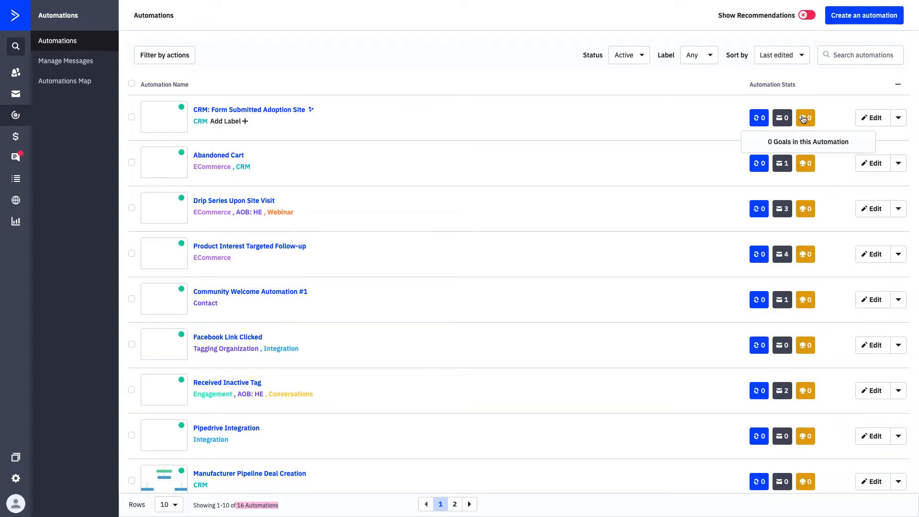
pyautogui.moveTo(758, 117)
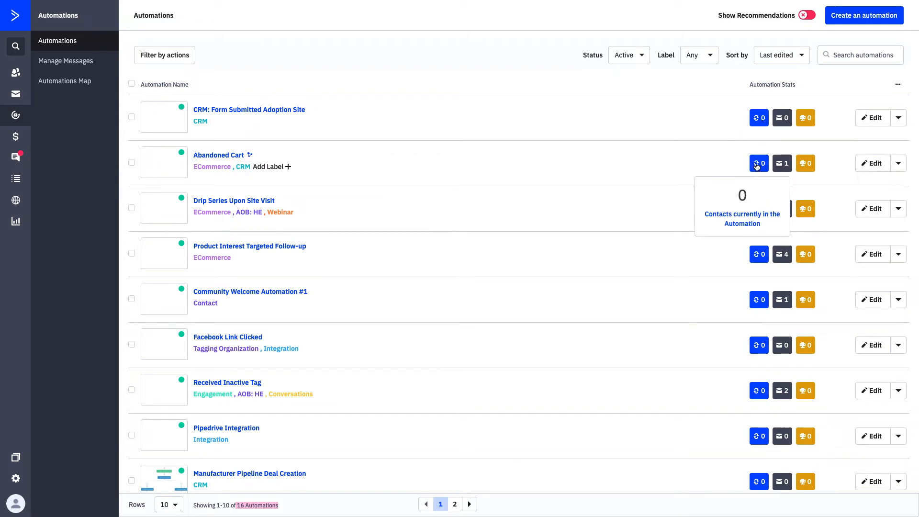
pyautogui.moveTo(782, 239)
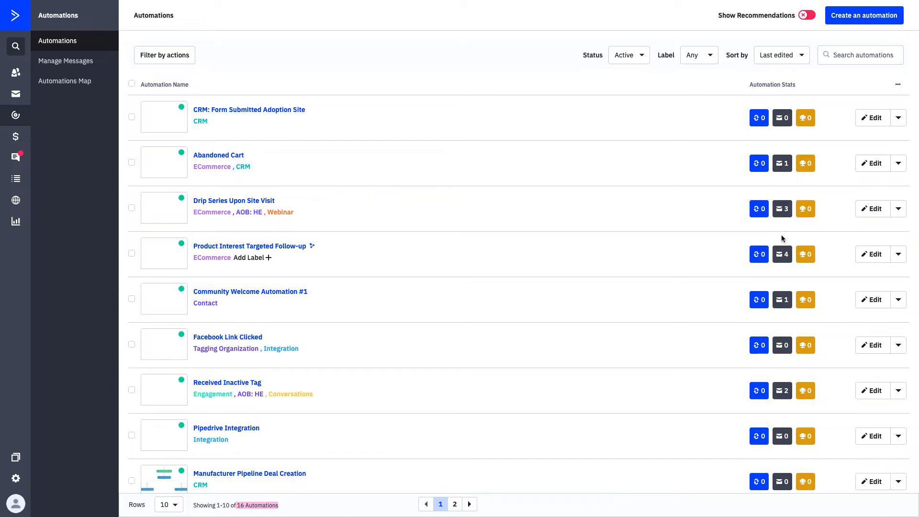
pyautogui.moveTo(782, 254)
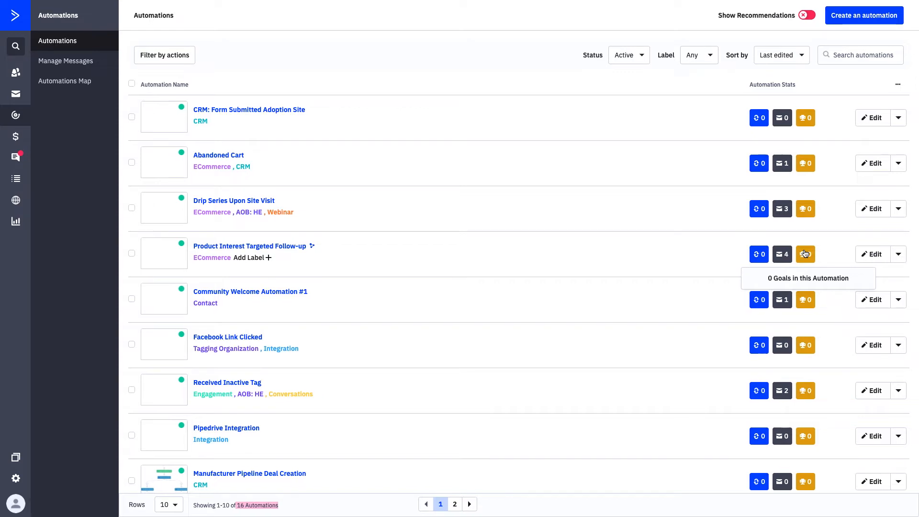
pyautogui.scroll(-3)
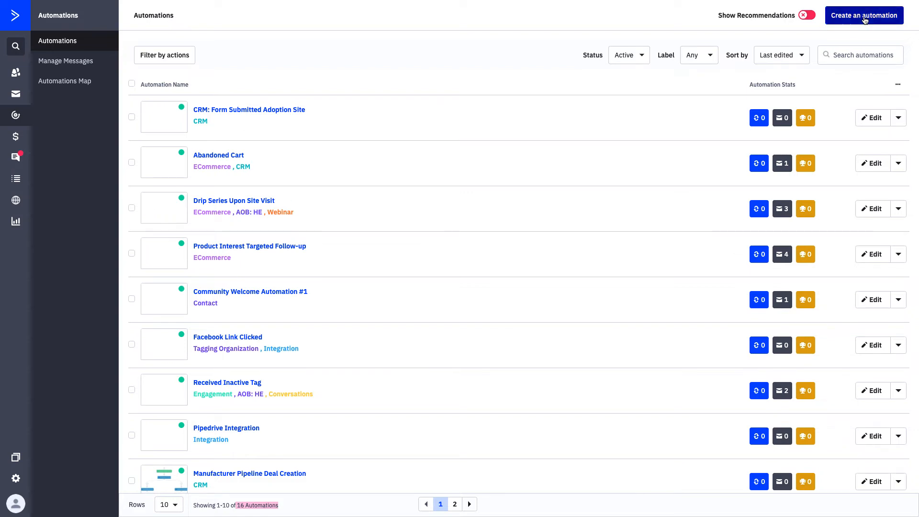
# Start a new automation and browse the recipe templates down to the Industry categories.
pyautogui.click(864, 15)
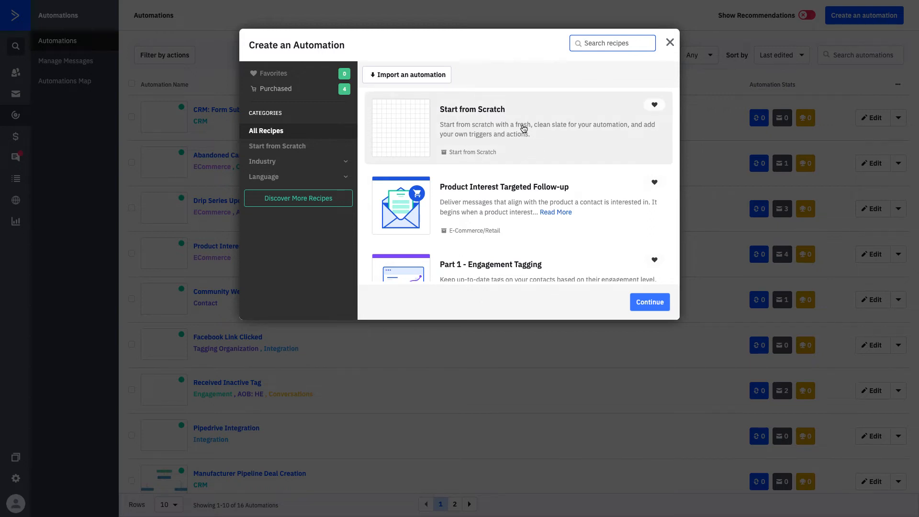
pyautogui.scroll(-3)
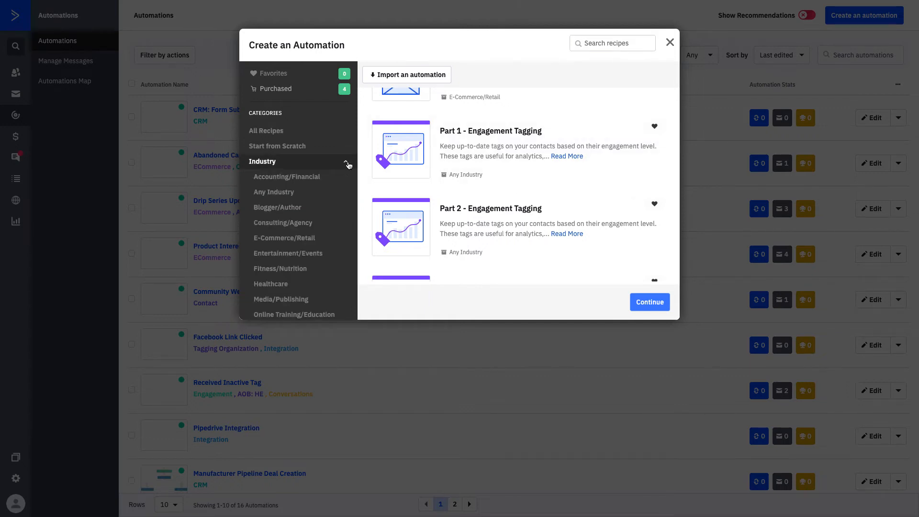
pyautogui.scroll(-3)
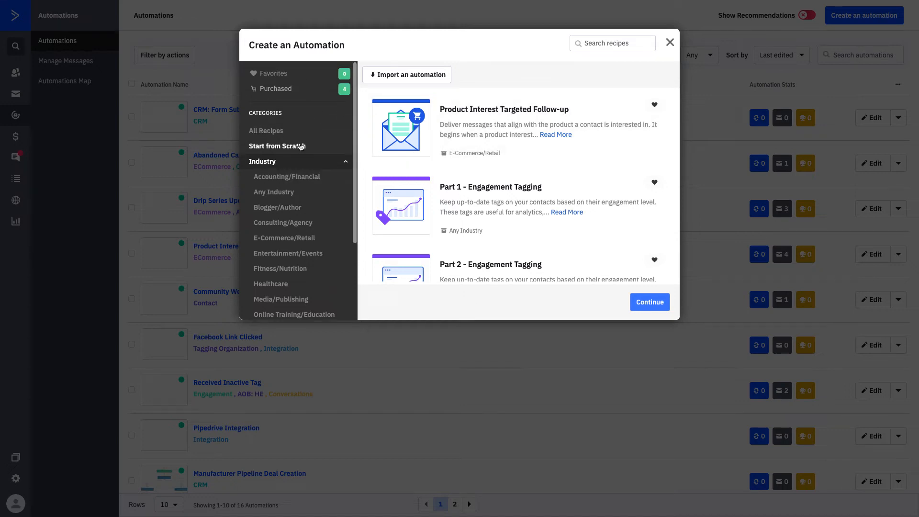
# Choose the Start from Scratch recipe from all recipes and continue with a blank automation.
pyautogui.click(278, 146)
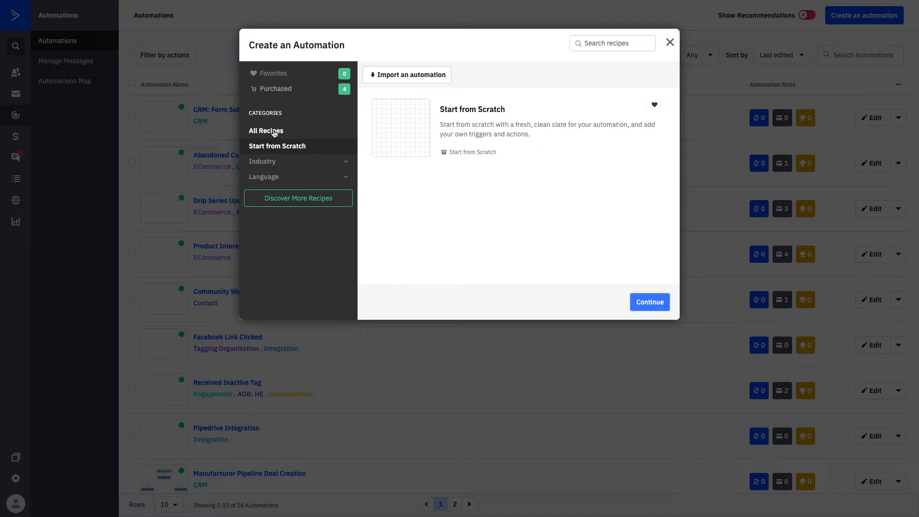
pyautogui.click(267, 130)
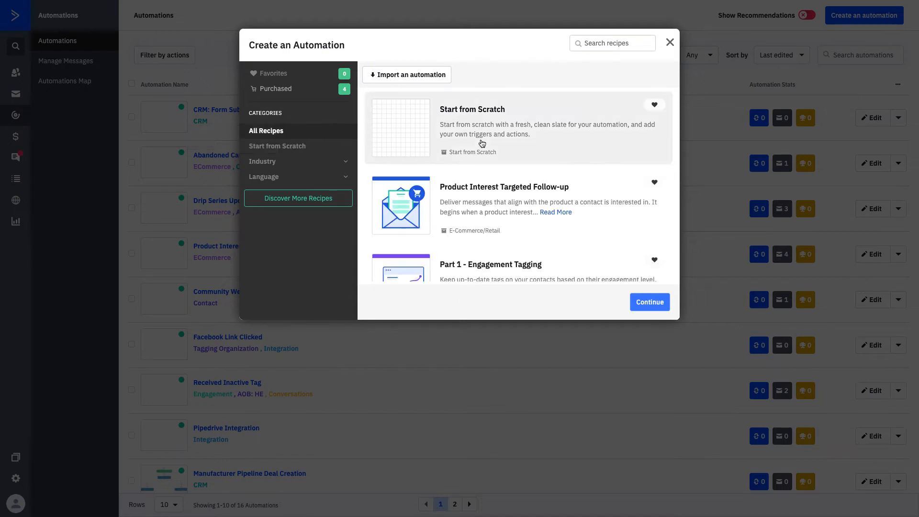
pyautogui.scroll(-3)
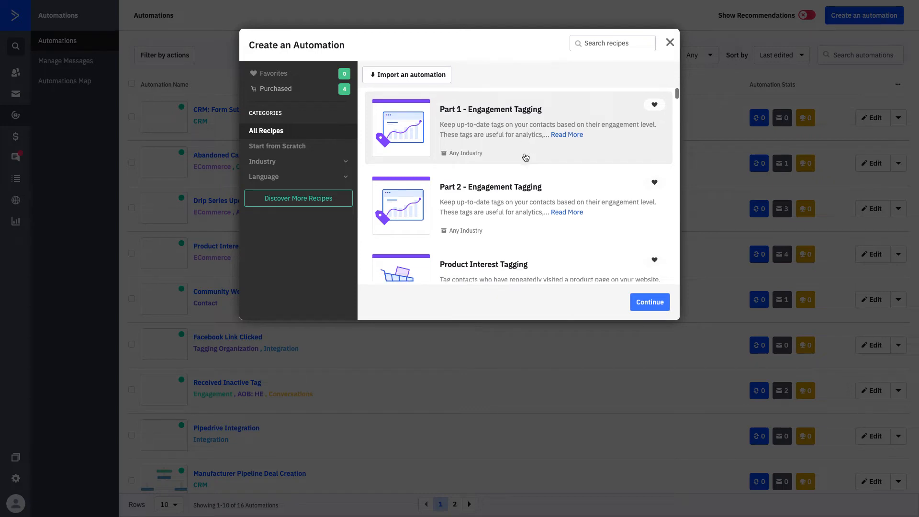
pyautogui.moveTo(578, 121)
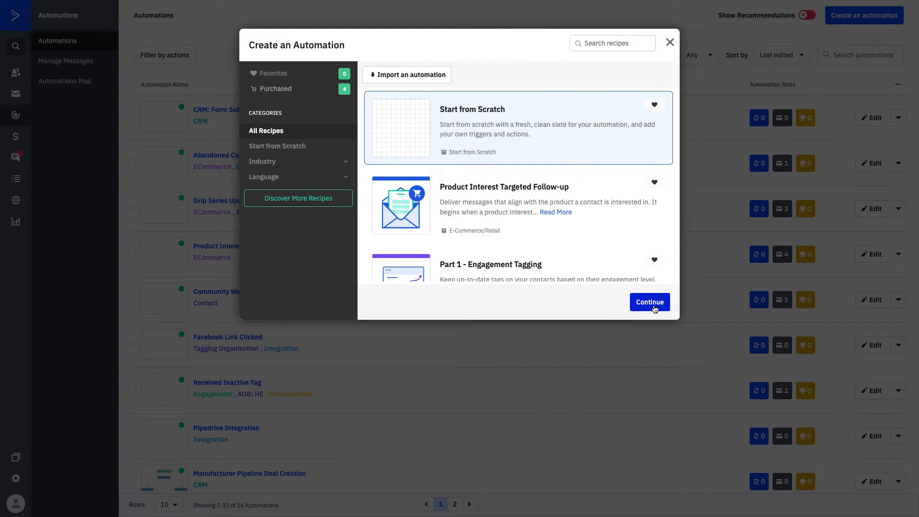
pyautogui.click(649, 301)
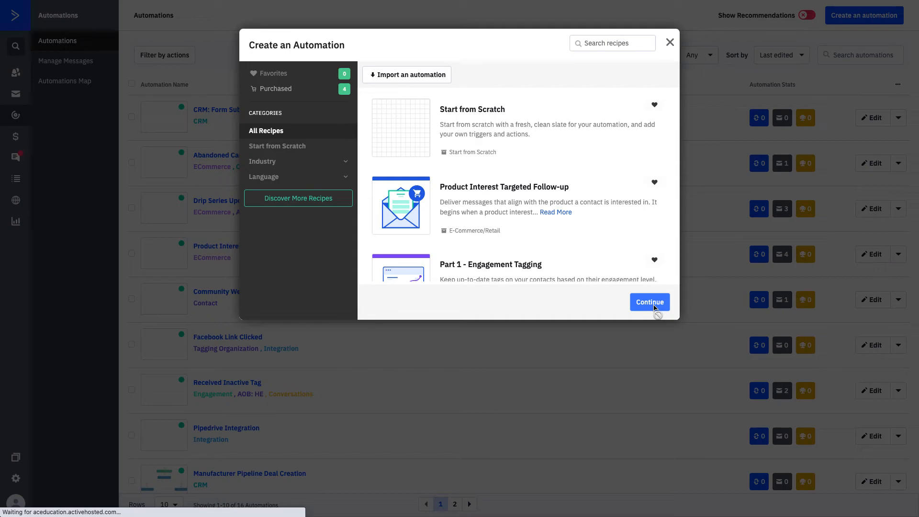
# Pick 'Subscribes to a list' as the trigger for the blank Automation 54.
pyautogui.click(649, 302)
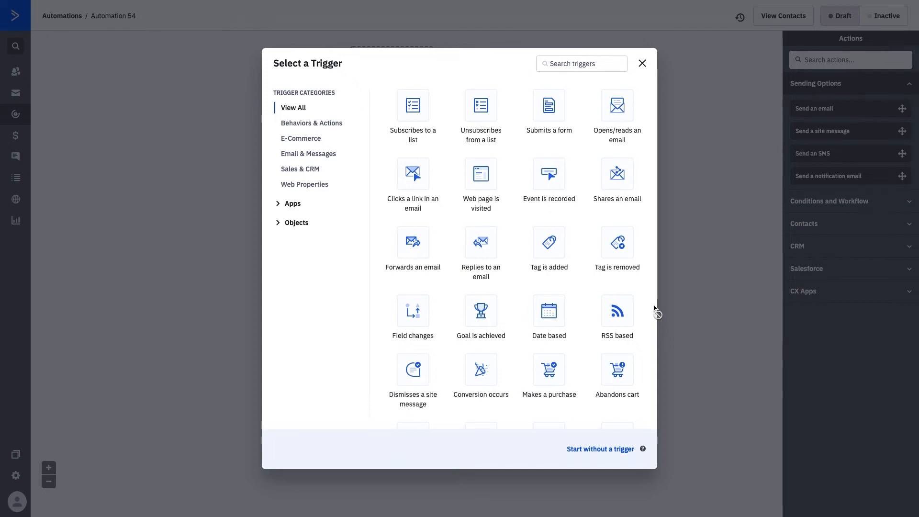
pyautogui.moveTo(616, 111)
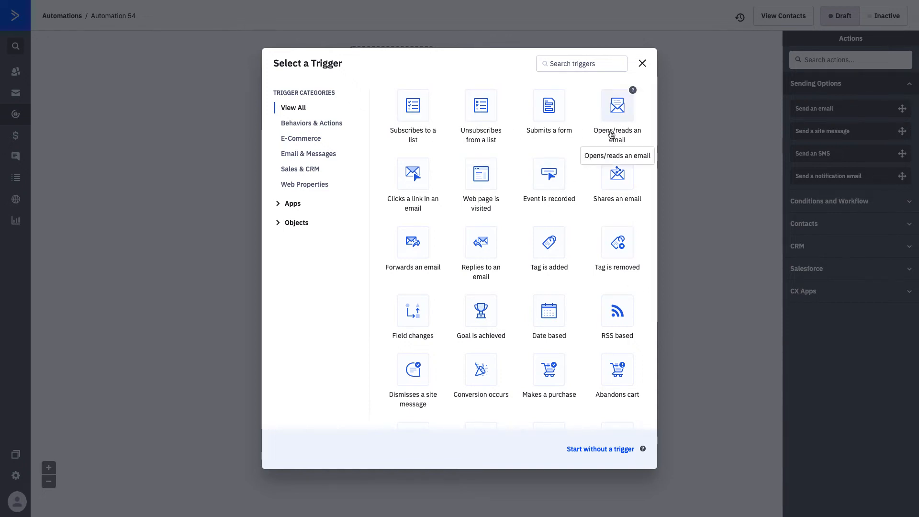
pyautogui.moveTo(378, 206)
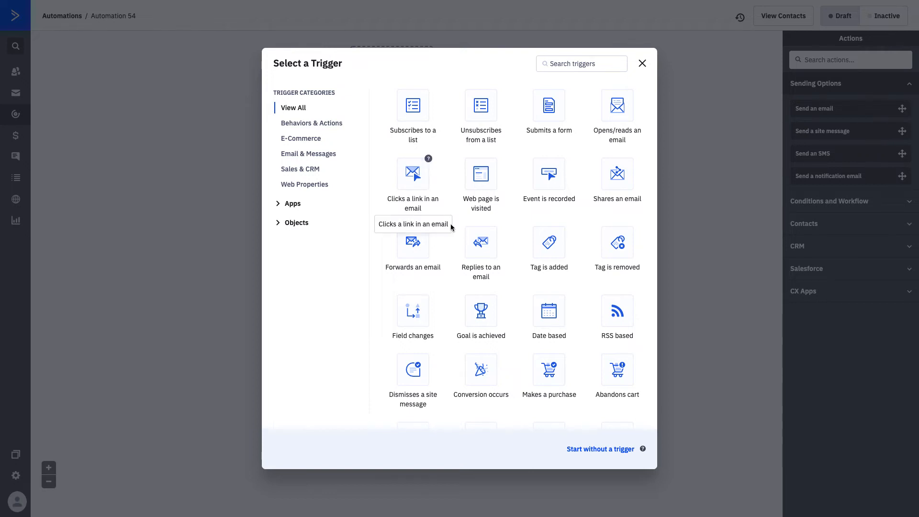
pyautogui.scroll(-3)
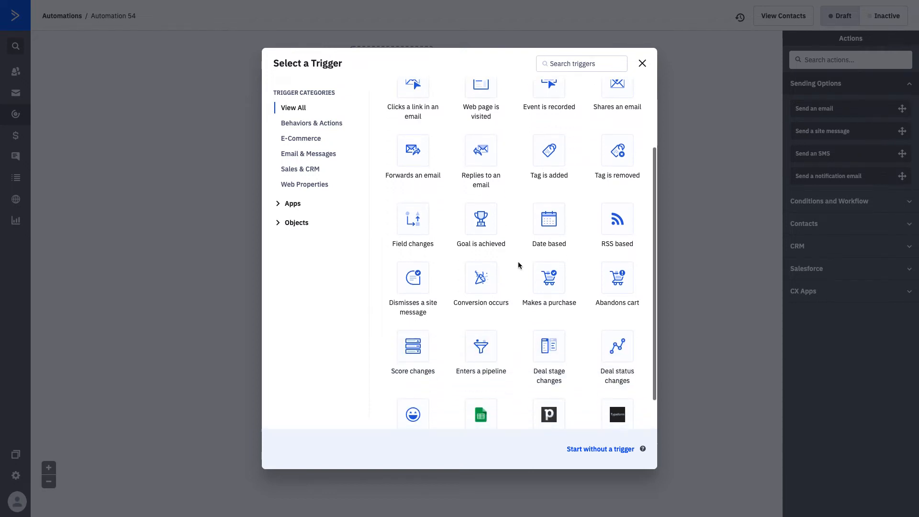
pyautogui.scroll(-3)
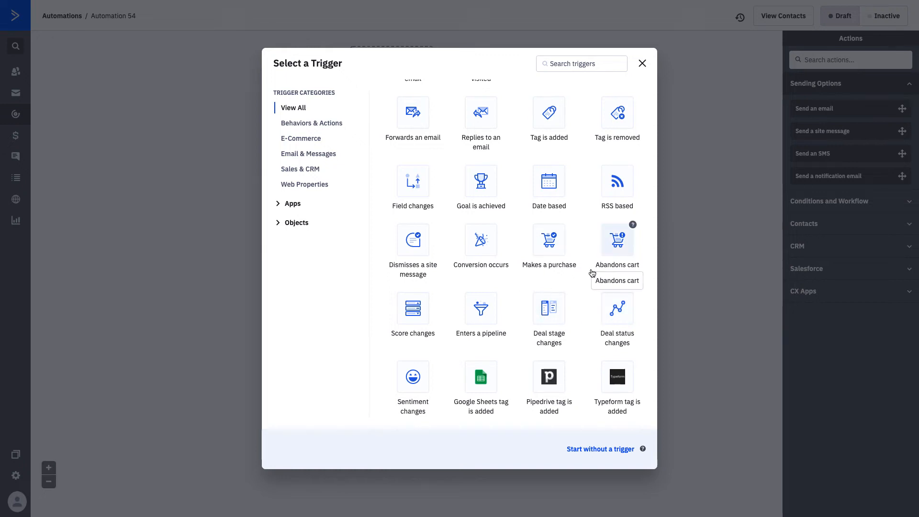
pyautogui.moveTo(481, 240)
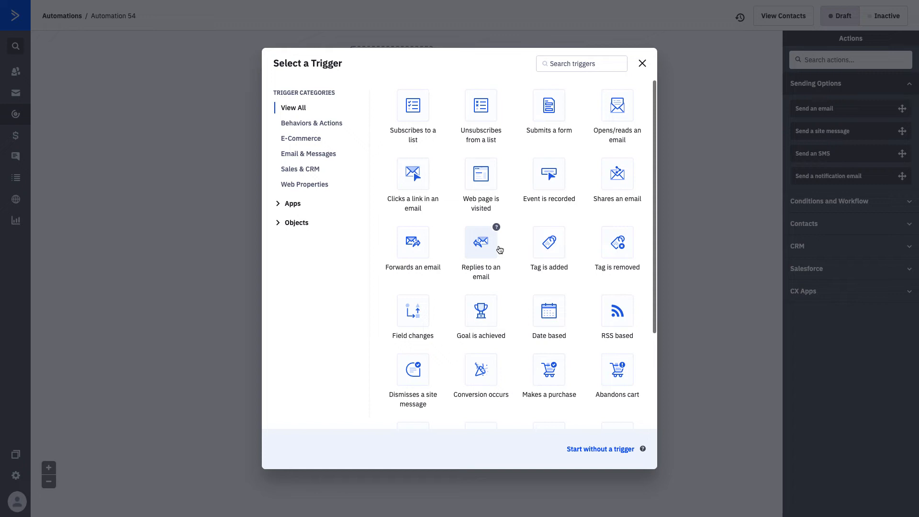
pyautogui.moveTo(412, 174)
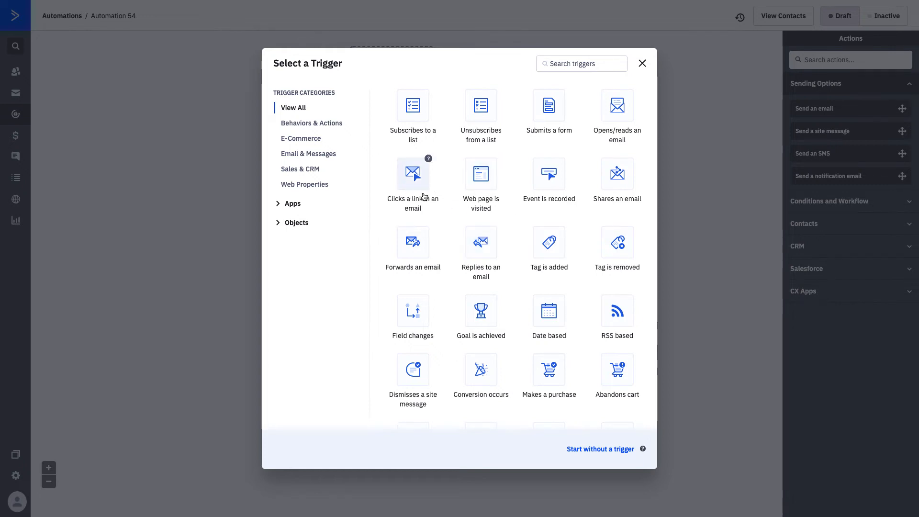
pyautogui.moveTo(481, 105)
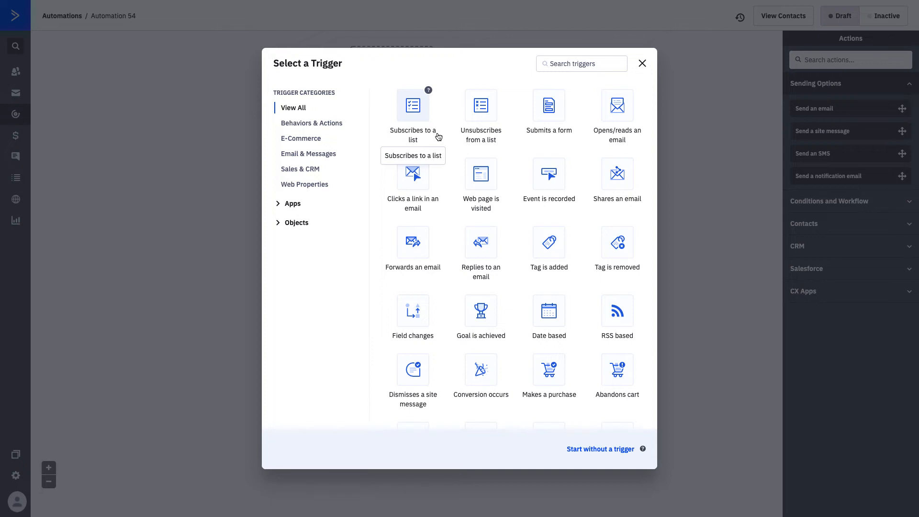
pyautogui.moveTo(616, 242)
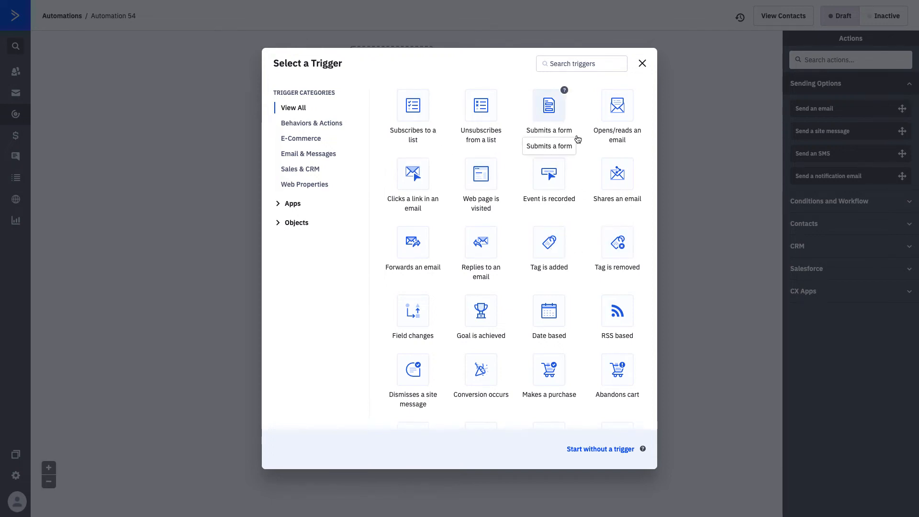
pyautogui.moveTo(503, 77)
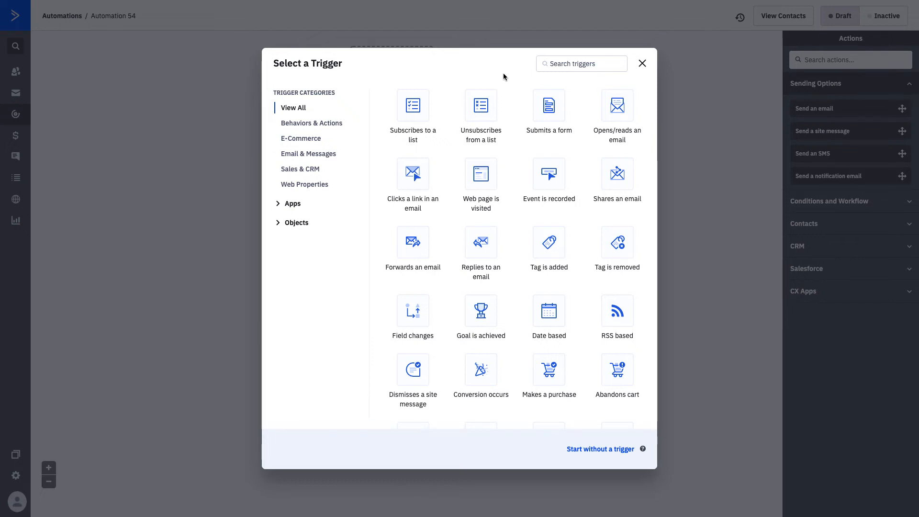
pyautogui.click(413, 116)
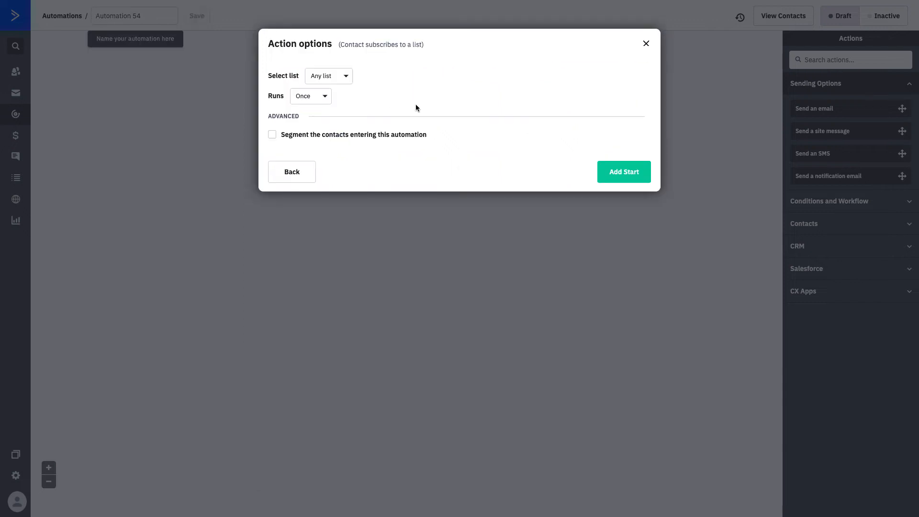
# Set the trigger list to Boone's Monthly Newsletter, running once, and add it as the start.
pyautogui.click(327, 76)
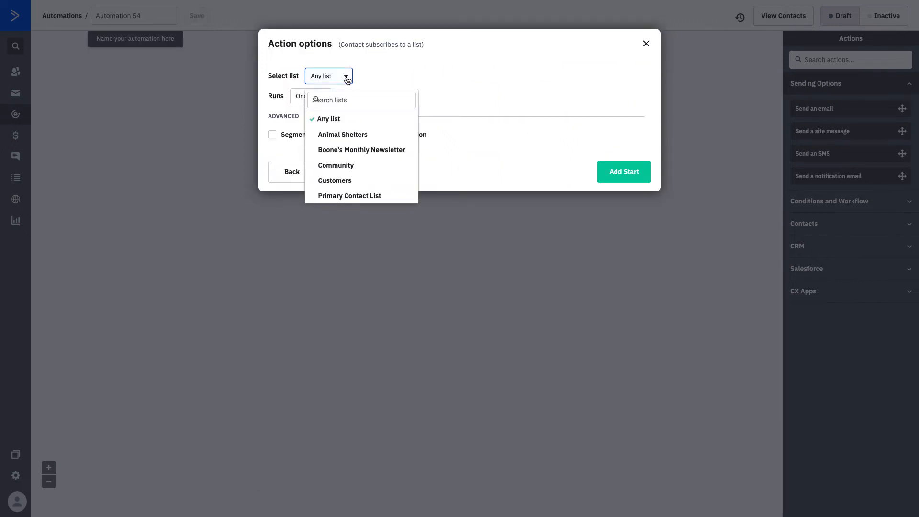
pyautogui.moveTo(358, 153)
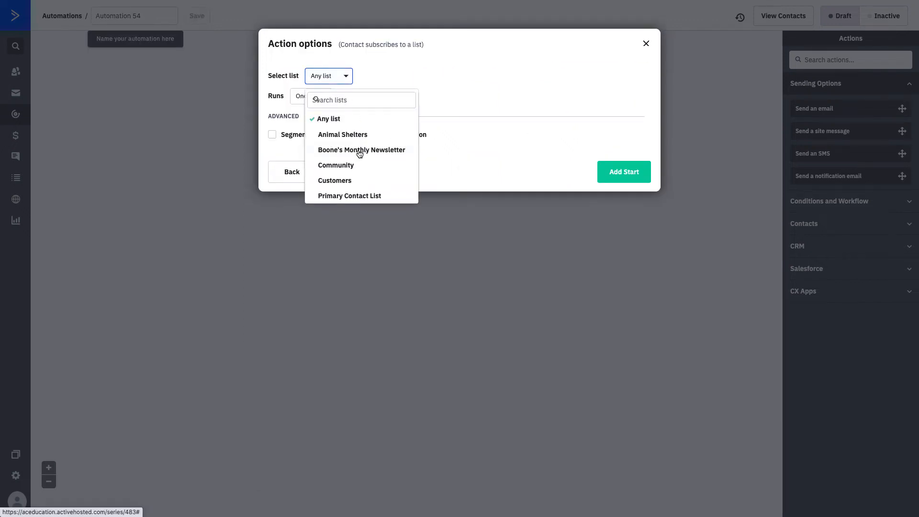
pyautogui.click(362, 150)
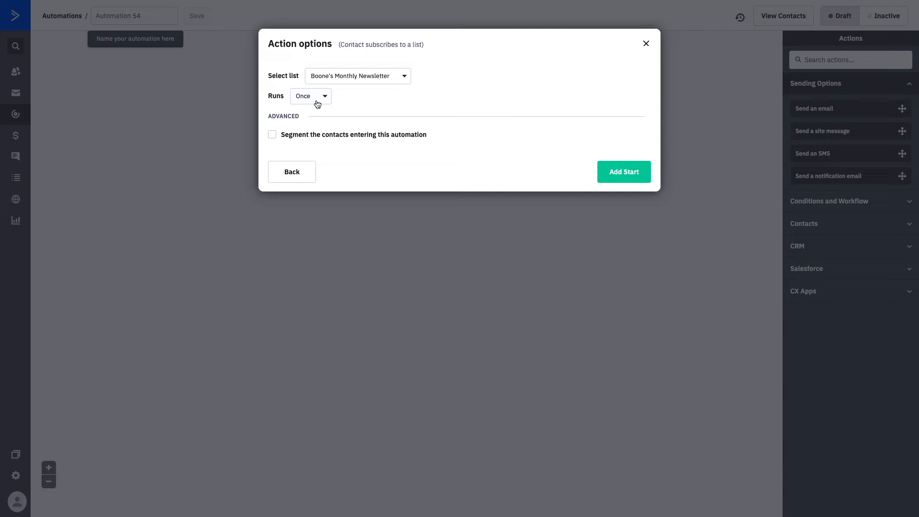
pyautogui.click(624, 172)
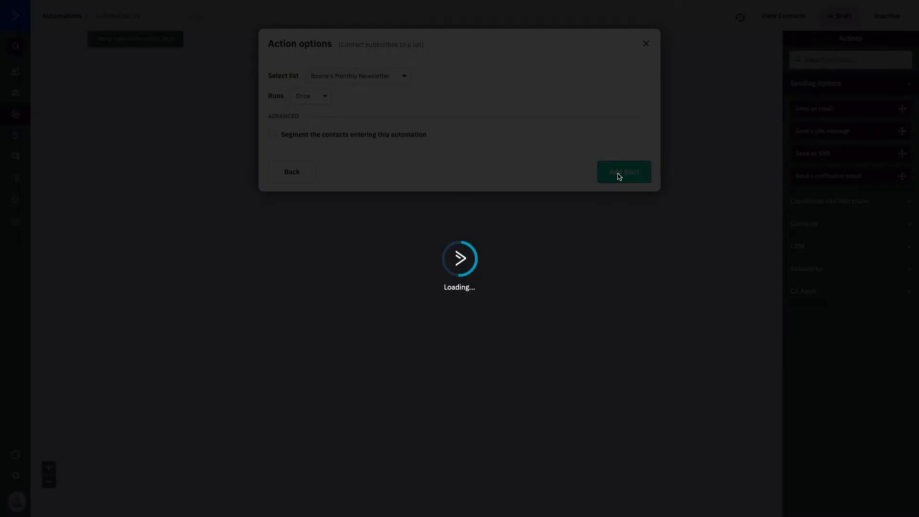
pyautogui.click(624, 172)
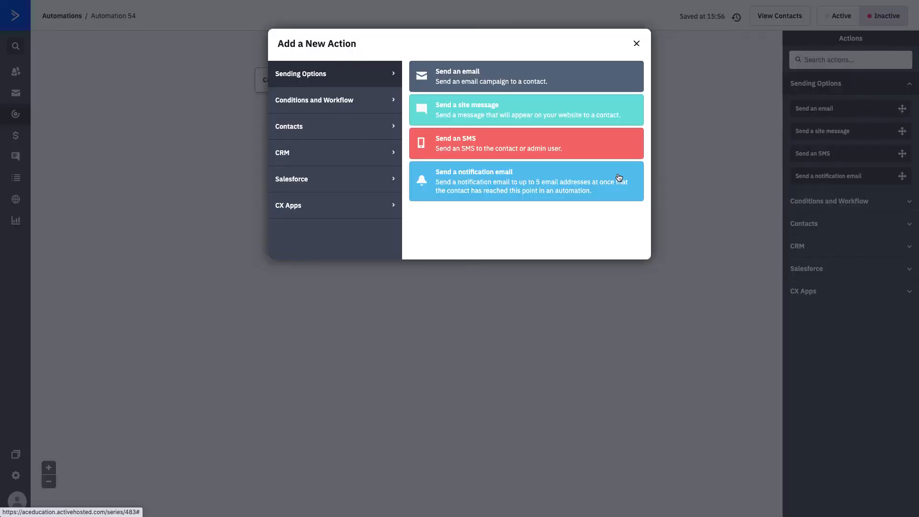
pyautogui.moveTo(638, 45)
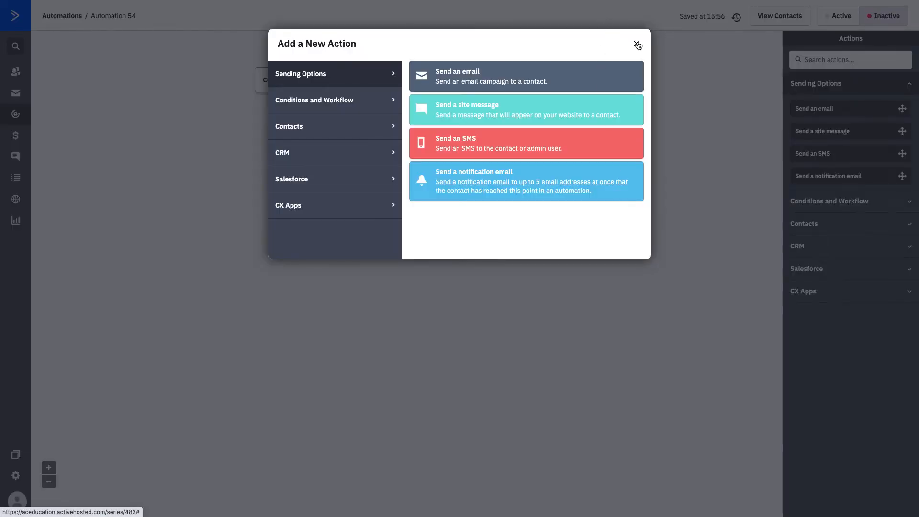
# Name the automation 'Welcome!' and save it, then return to adding the first action.
pyautogui.click(637, 45)
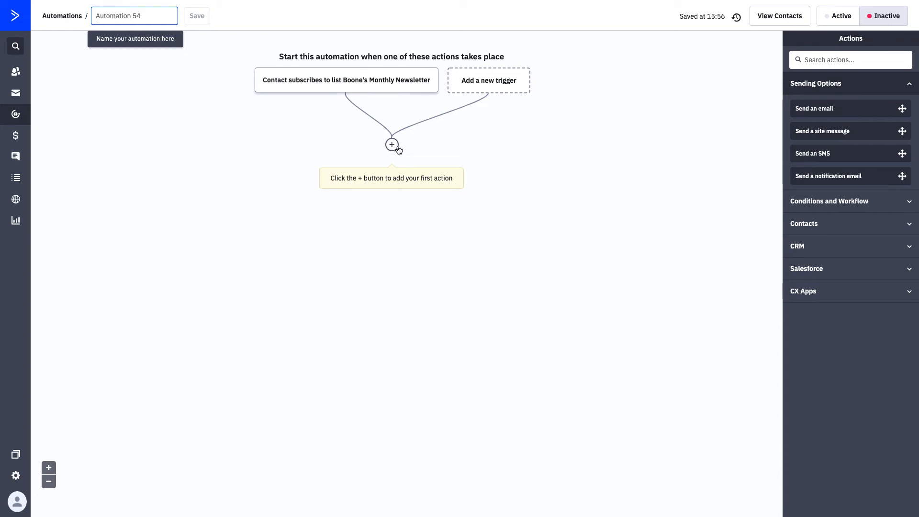
pyautogui.moveTo(91, 12)
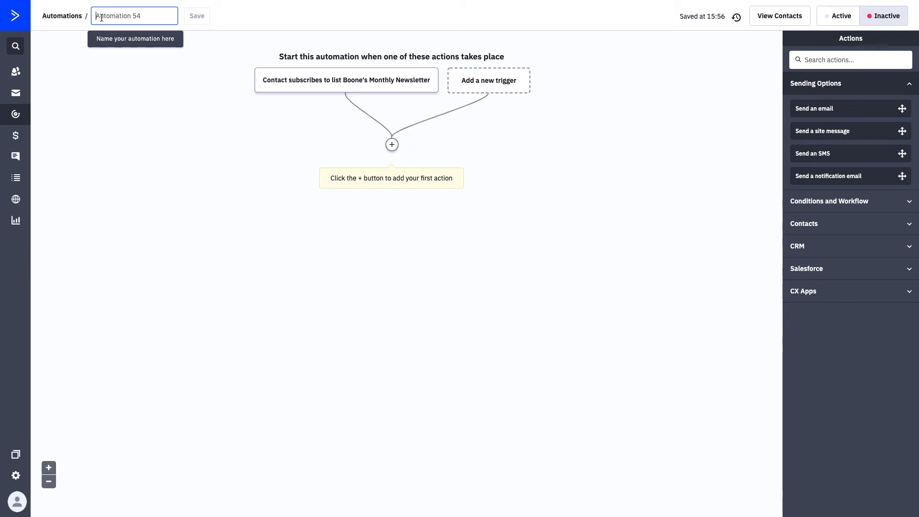
pyautogui.write('Welcome!')
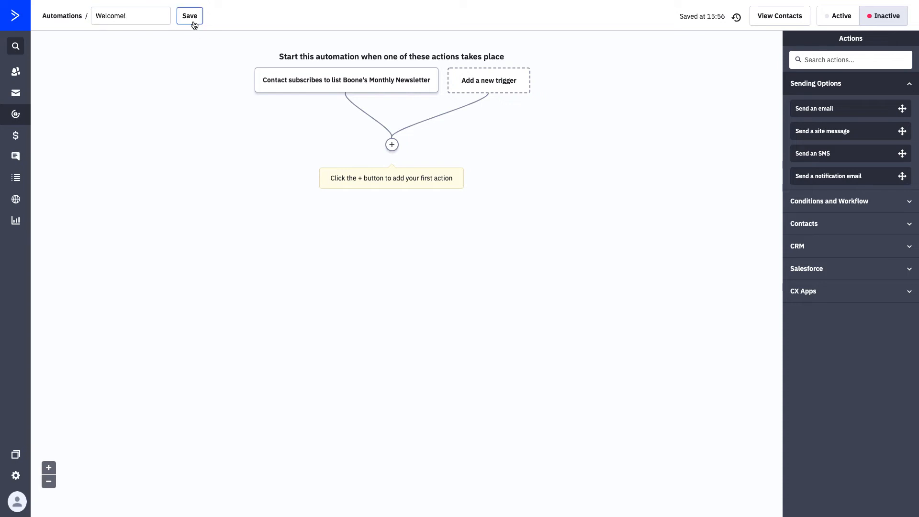
pyautogui.click(190, 16)
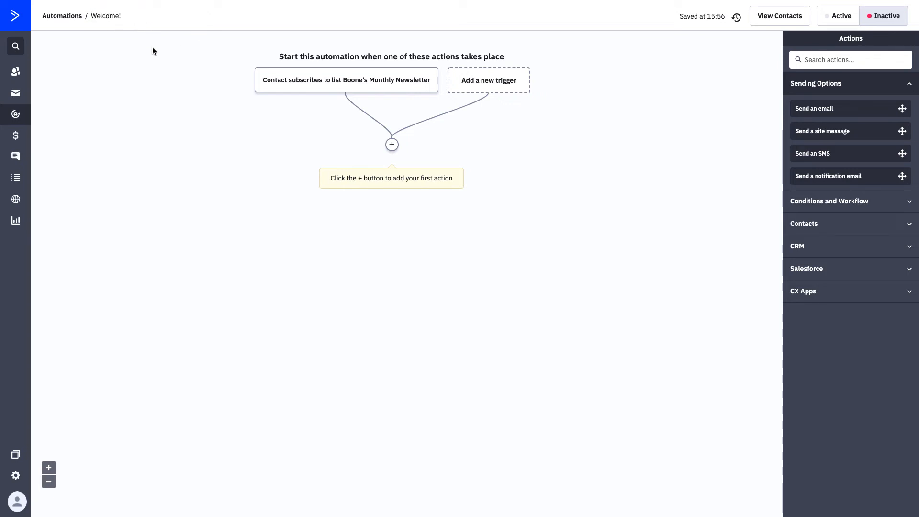
pyautogui.moveTo(355, 115)
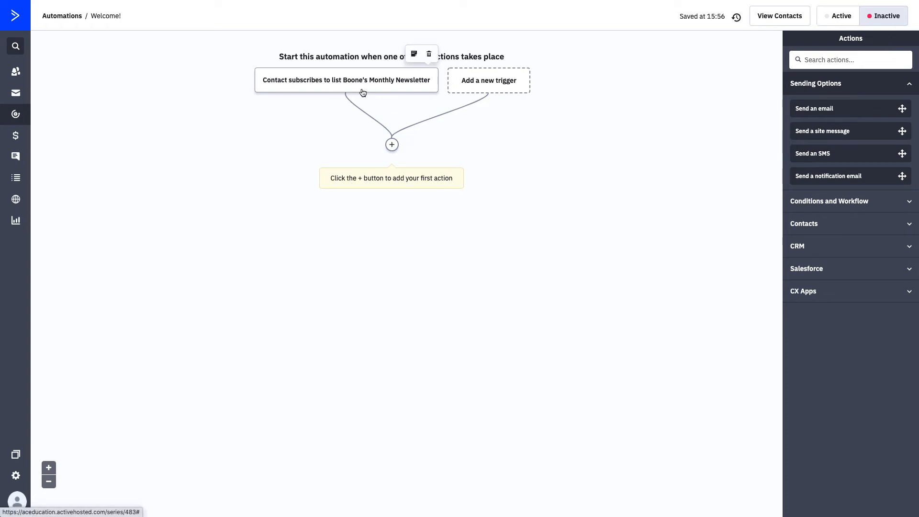
pyautogui.moveTo(390, 144)
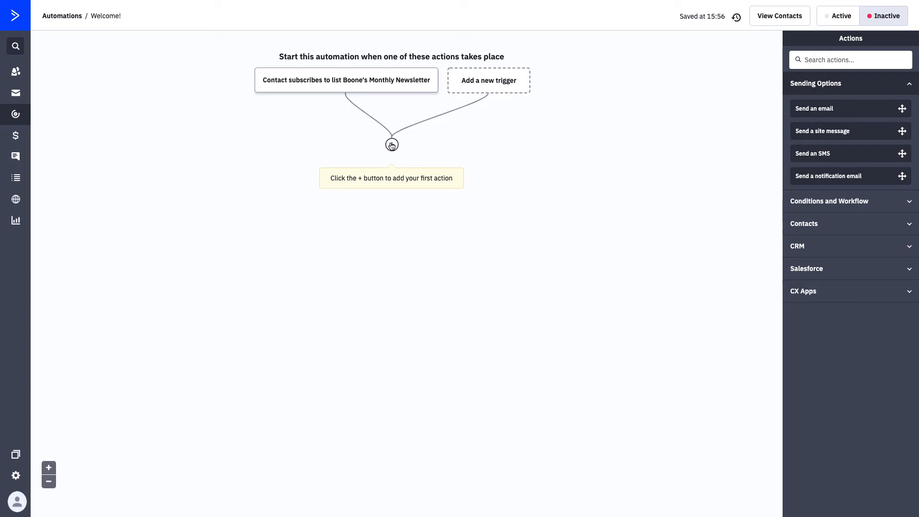
pyautogui.click(390, 144)
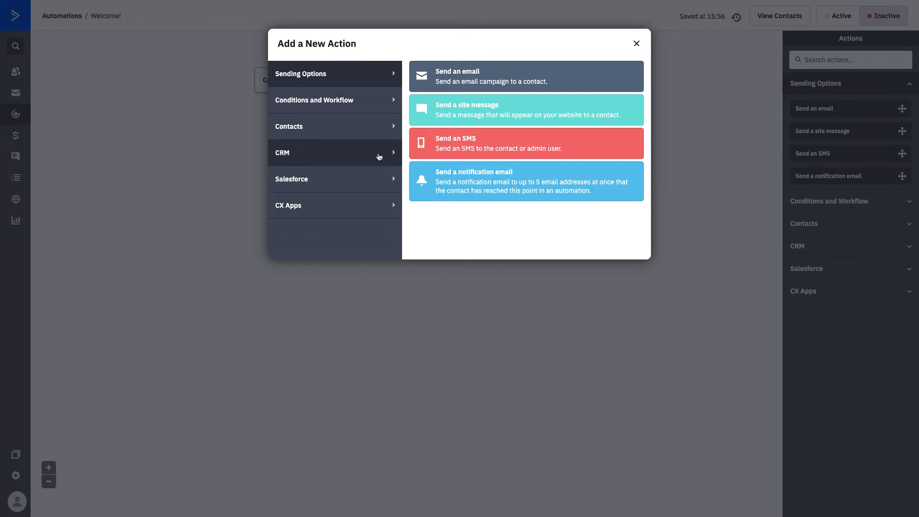
pyautogui.moveTo(326, 80)
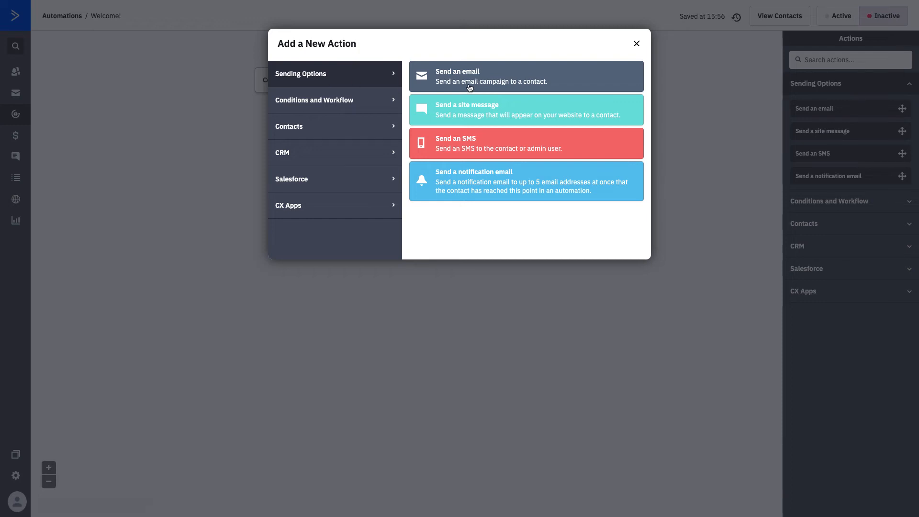
pyautogui.moveTo(516, 87)
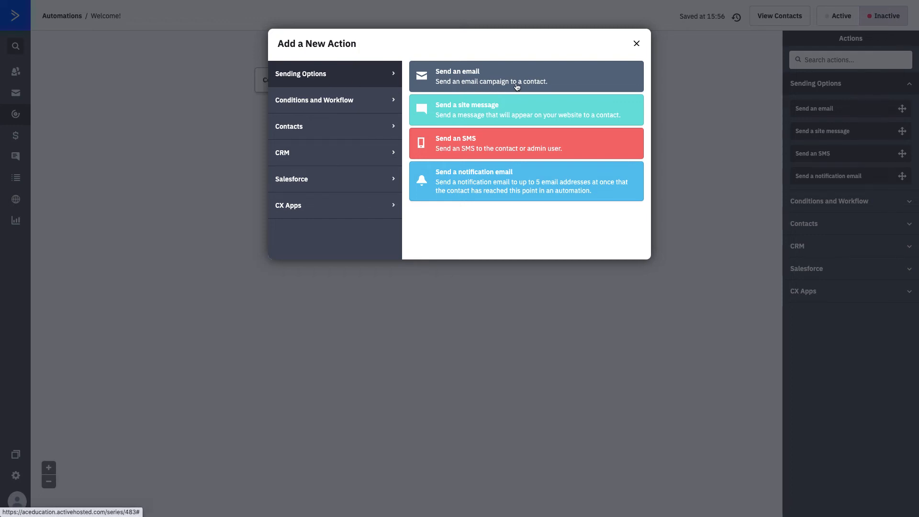
pyautogui.moveTo(537, 128)
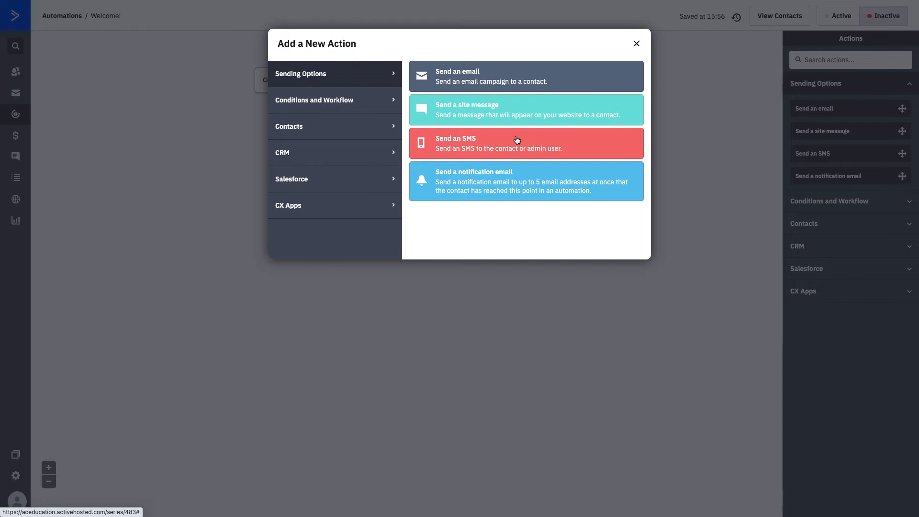
pyautogui.moveTo(466, 201)
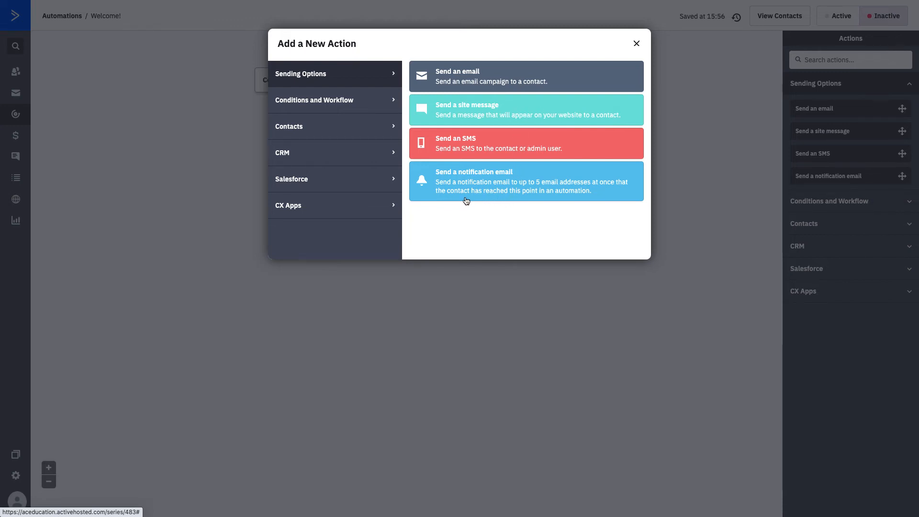
pyautogui.moveTo(488, 202)
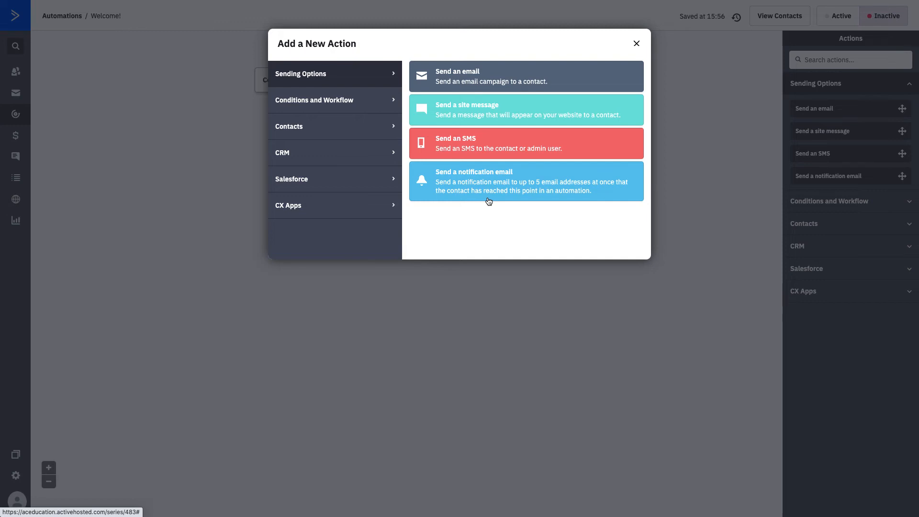
# Show the Conditions and Workflow actions such as Wait, If/Else, Split and Goal.
pyautogui.click(315, 100)
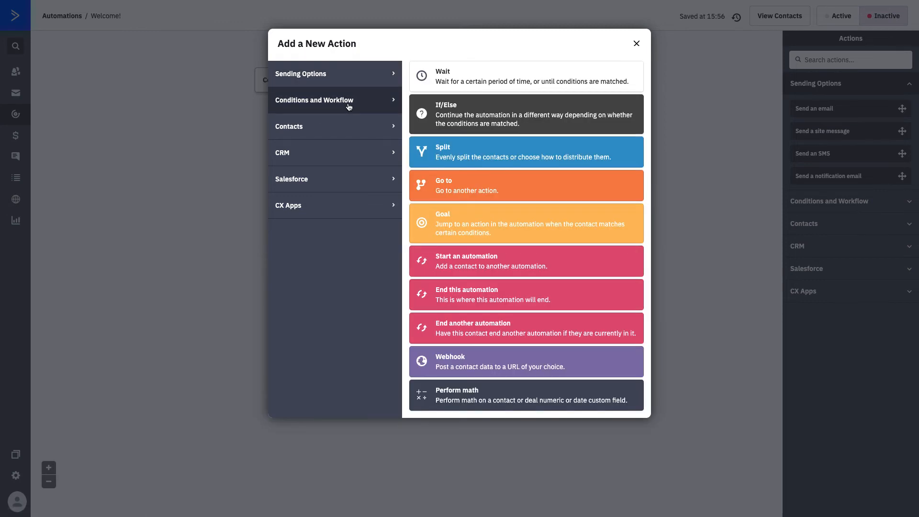
pyautogui.moveTo(369, 107)
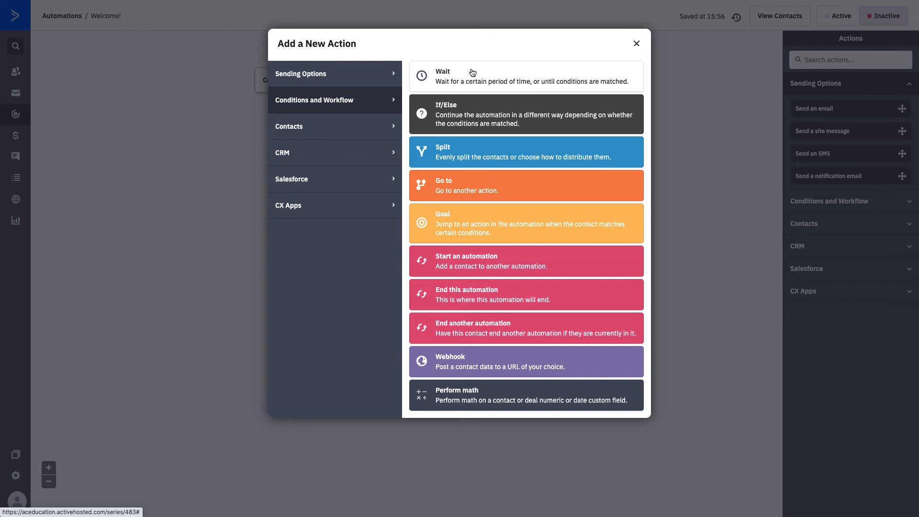
pyautogui.moveTo(483, 106)
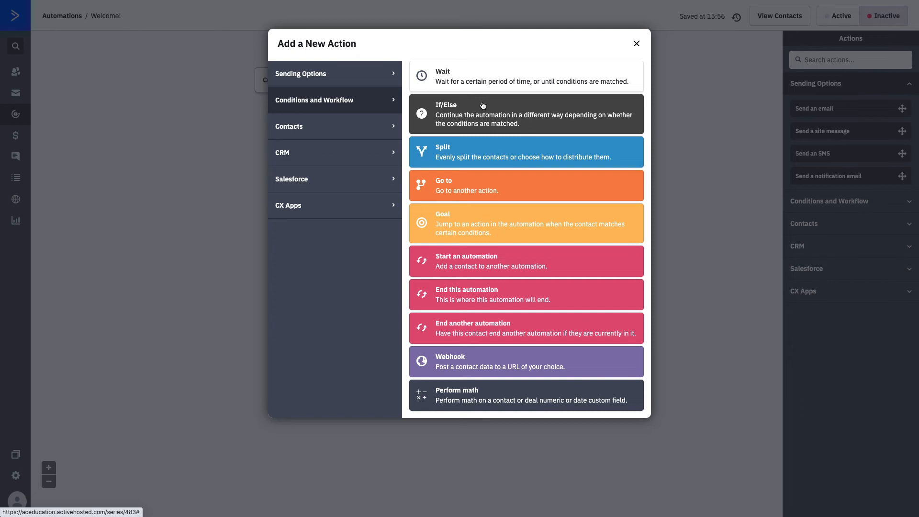
pyautogui.moveTo(499, 158)
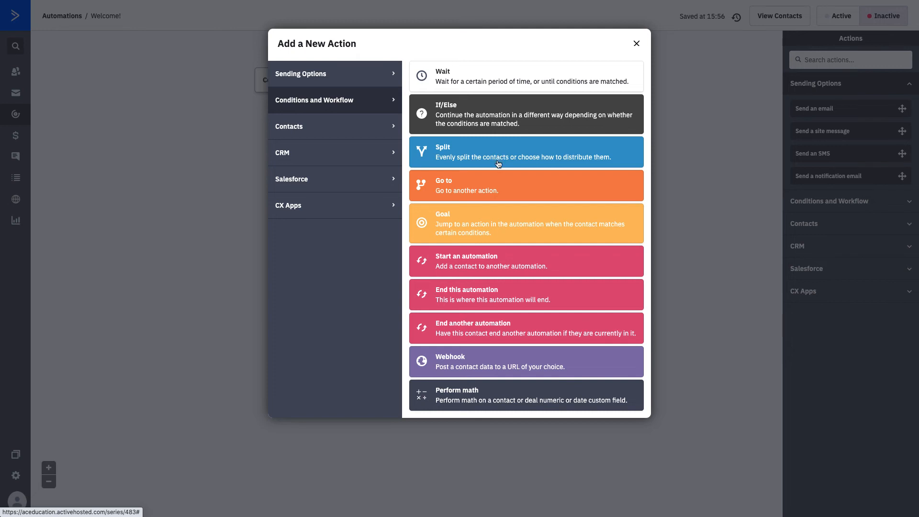
pyautogui.moveTo(509, 185)
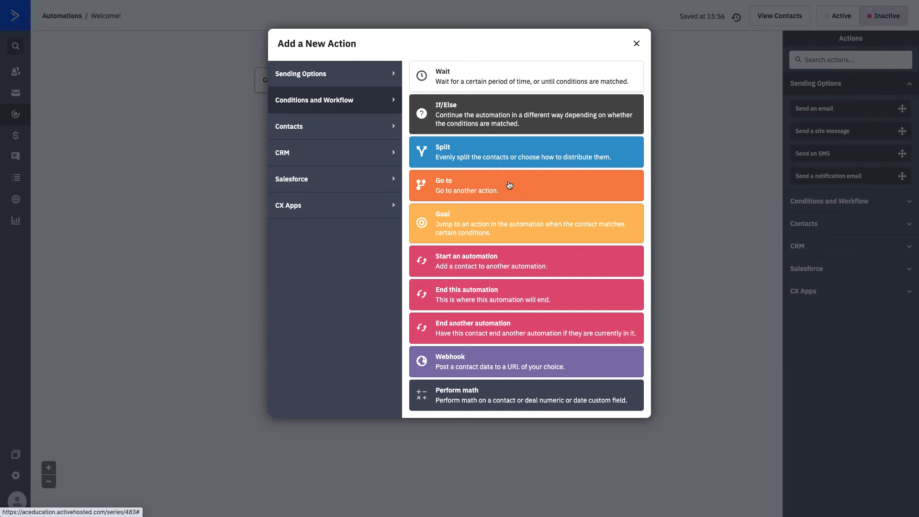
pyautogui.moveTo(551, 236)
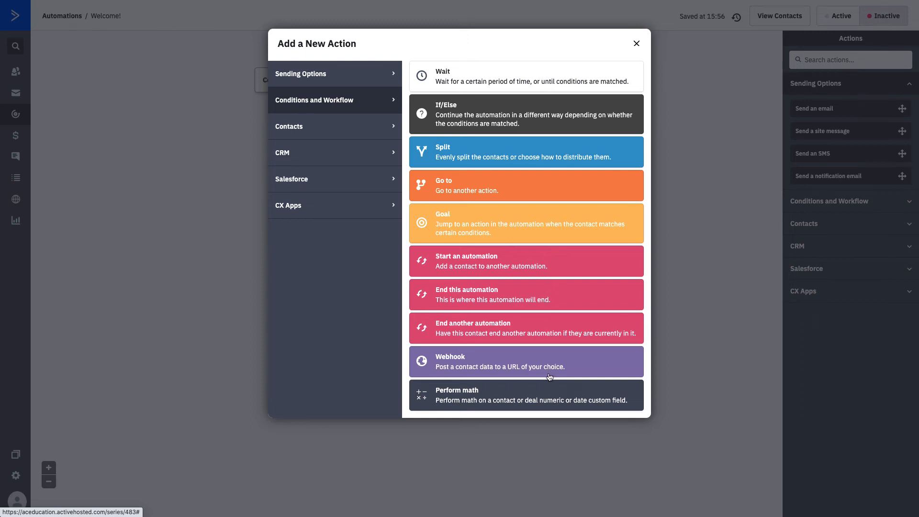
pyautogui.moveTo(351, 109)
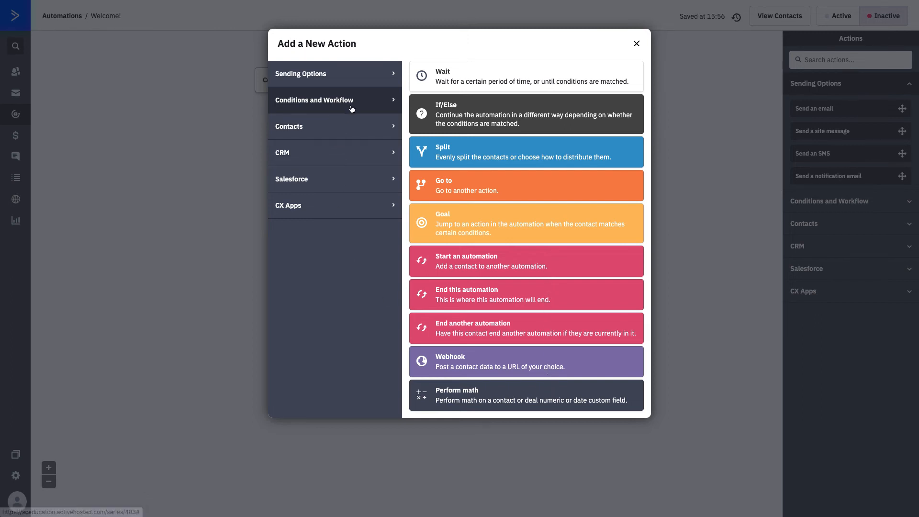
pyautogui.moveTo(356, 128)
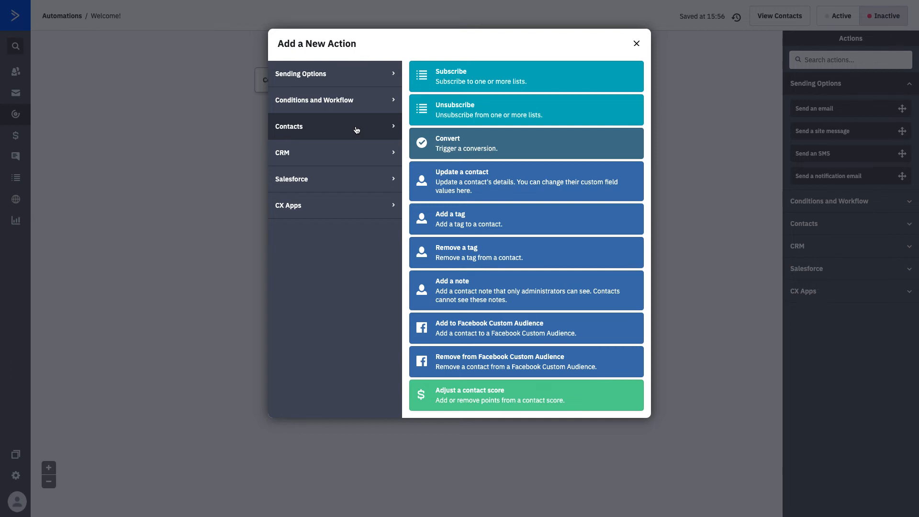
pyautogui.moveTo(518, 176)
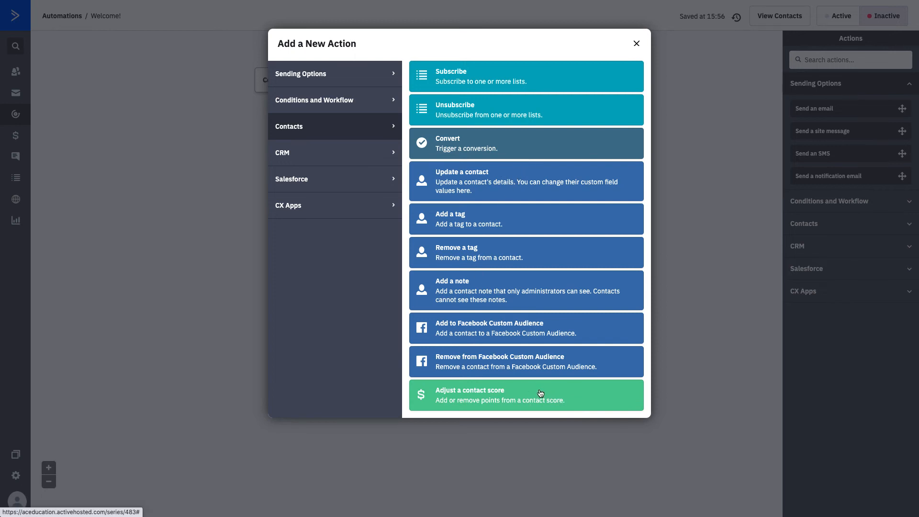
pyautogui.moveTo(542, 354)
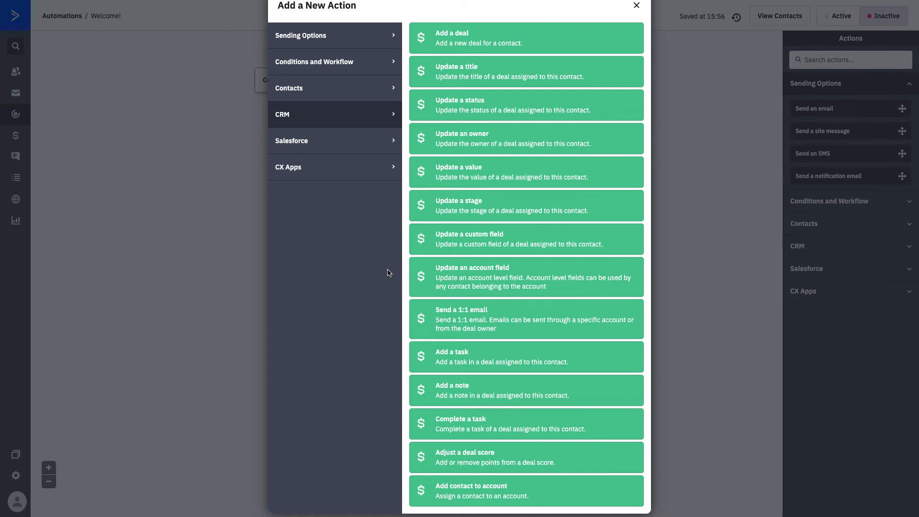
pyautogui.moveTo(364, 144)
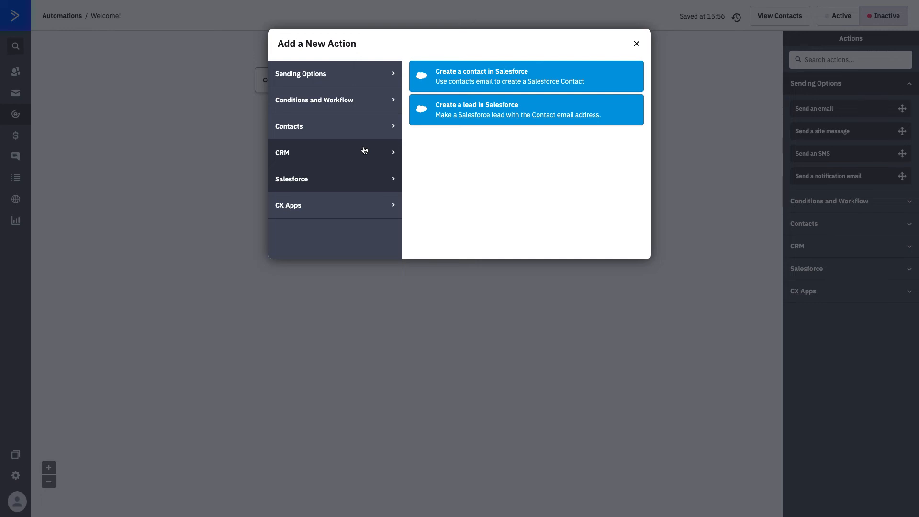
# Browse the CX Apps third-party actions down through the list toward the sending options.
pyautogui.click(310, 205)
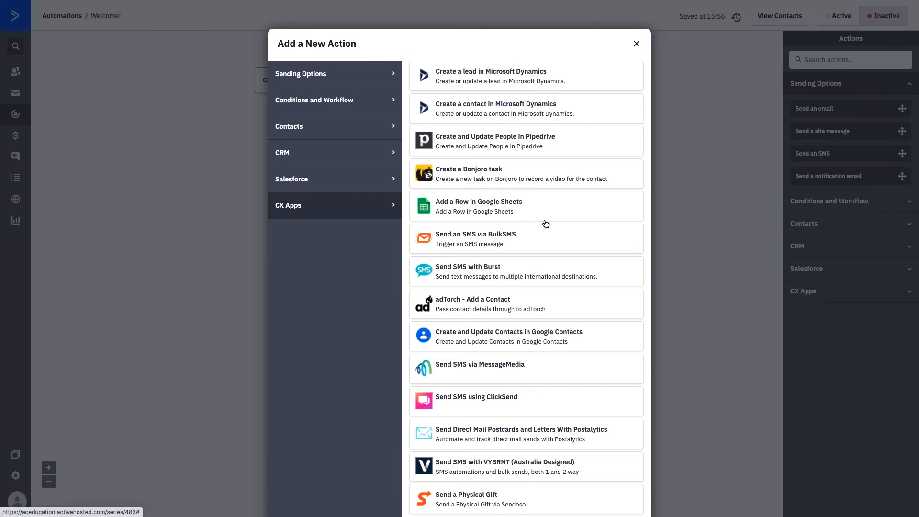
pyautogui.scroll(-3)
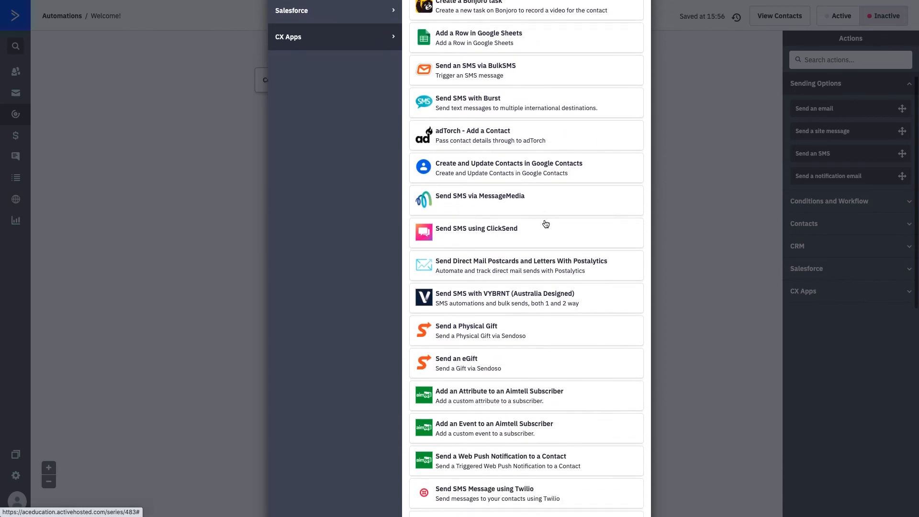
pyautogui.scroll(-3)
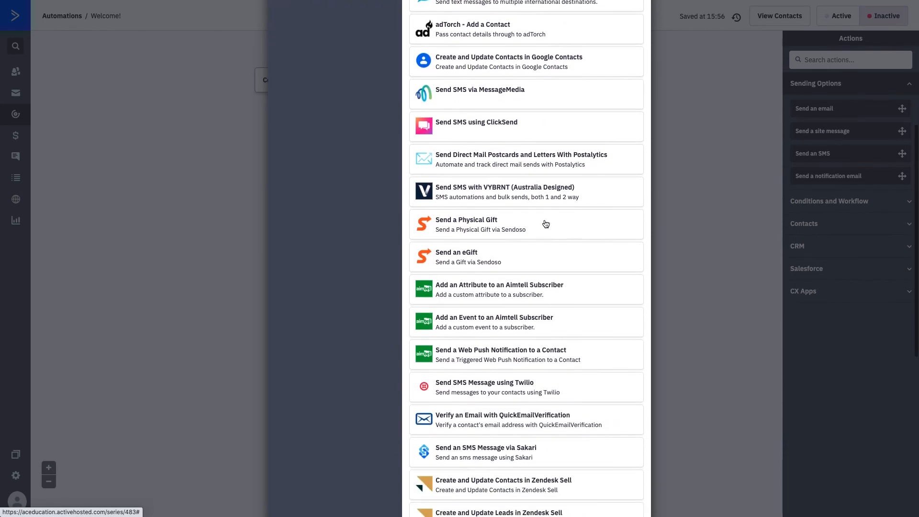
pyautogui.scroll(-3)
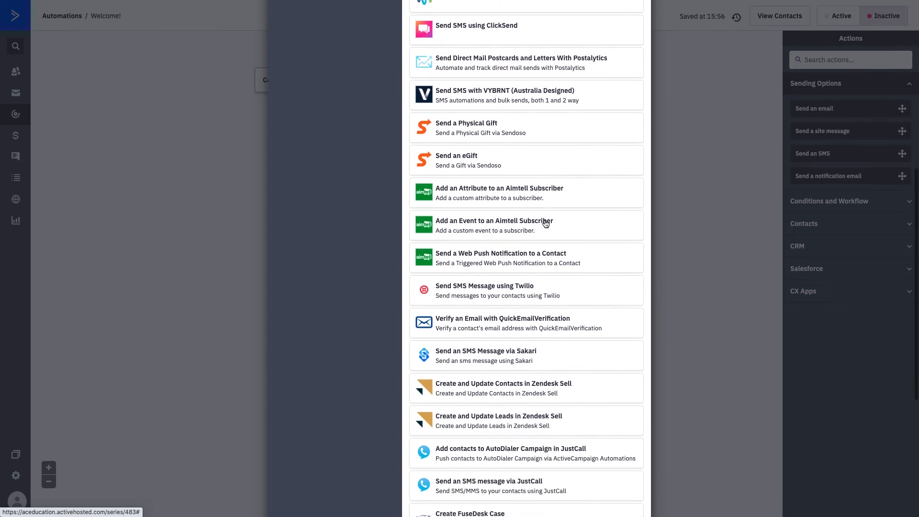
pyautogui.scroll(-3)
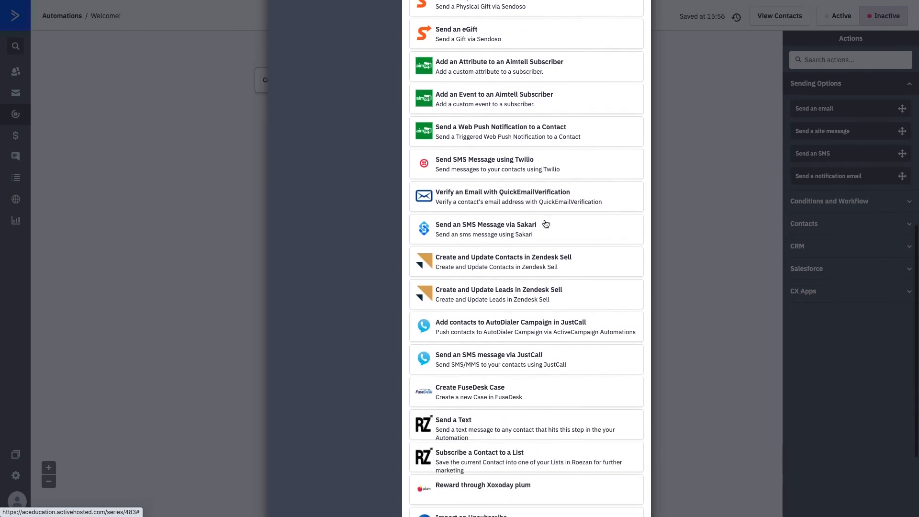
pyautogui.scroll(-3)
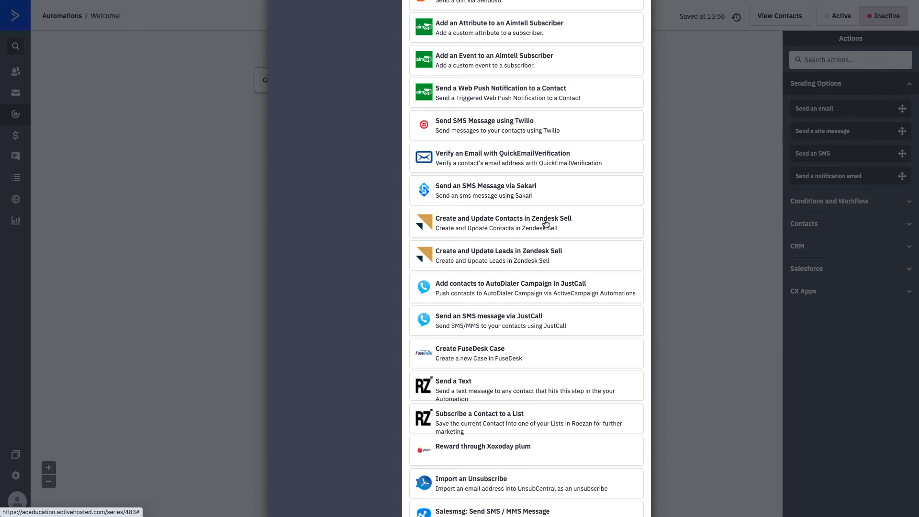
pyautogui.scroll(-3)
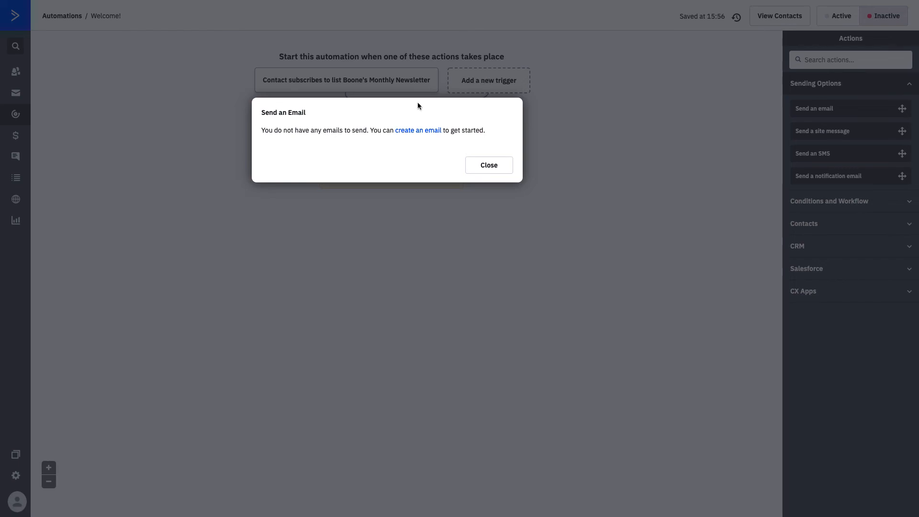
# Create a new email named 'Welcome to Boone's Newsletter Series!' for the send-email step.
pyautogui.click(418, 130)
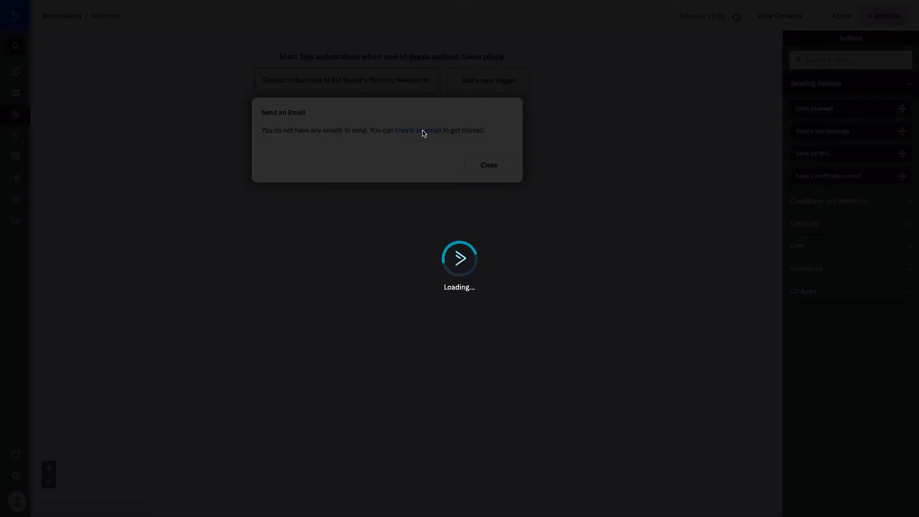
pyautogui.click(417, 131)
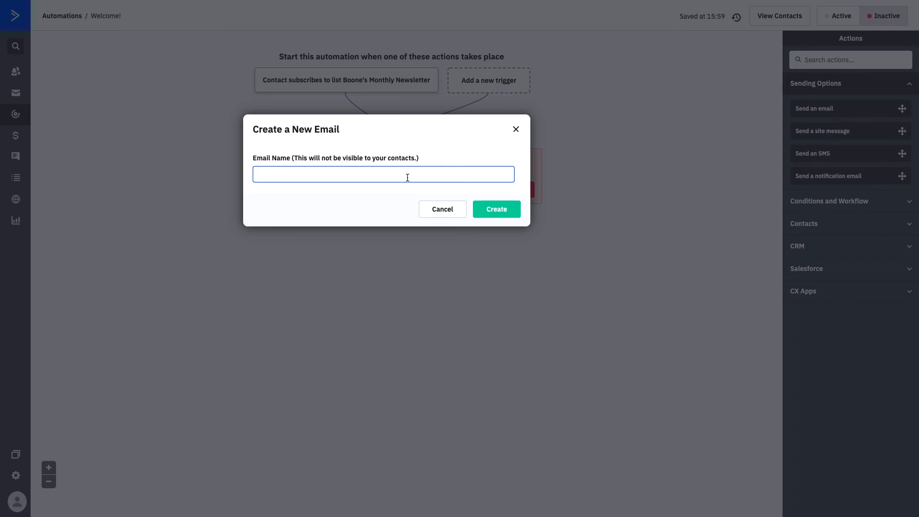
pyautogui.write("Welcome to Boone's News")
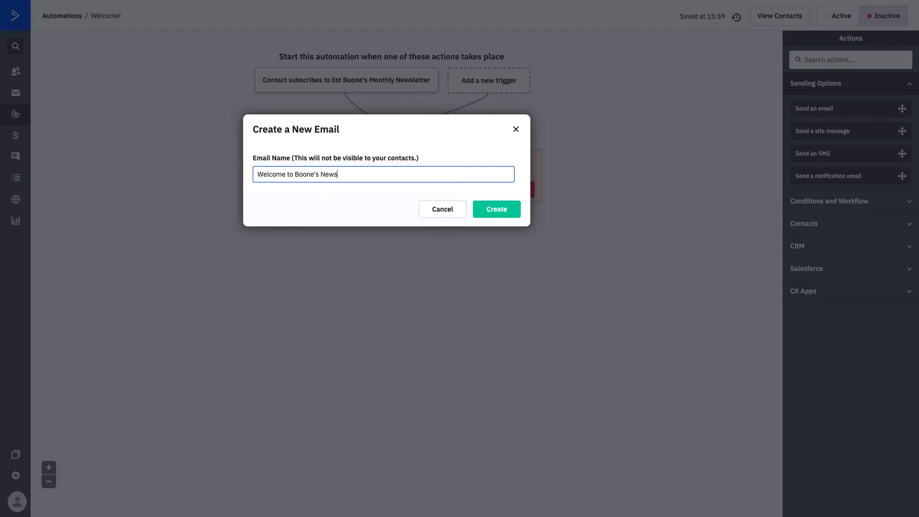
pyautogui.write('tte')
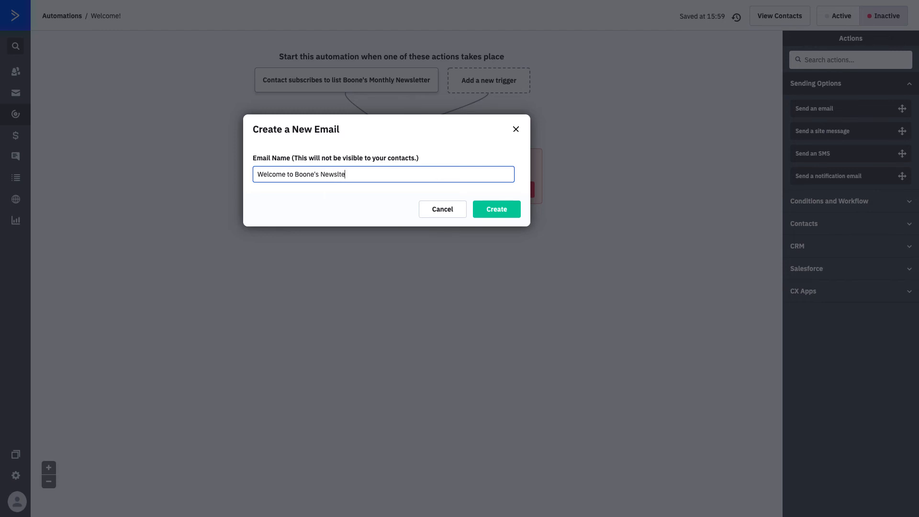
pyautogui.press('BackSpace')
pyautogui.write('etter Ser')
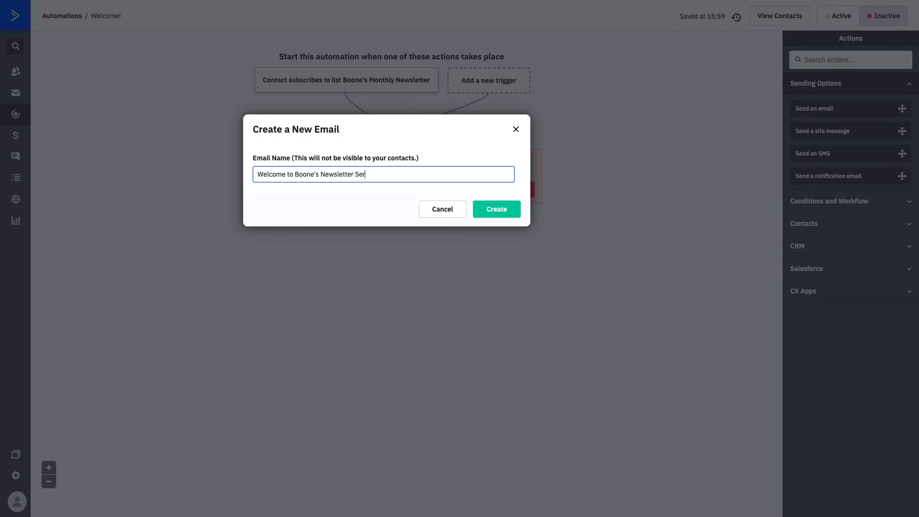
pyautogui.write('ies!')
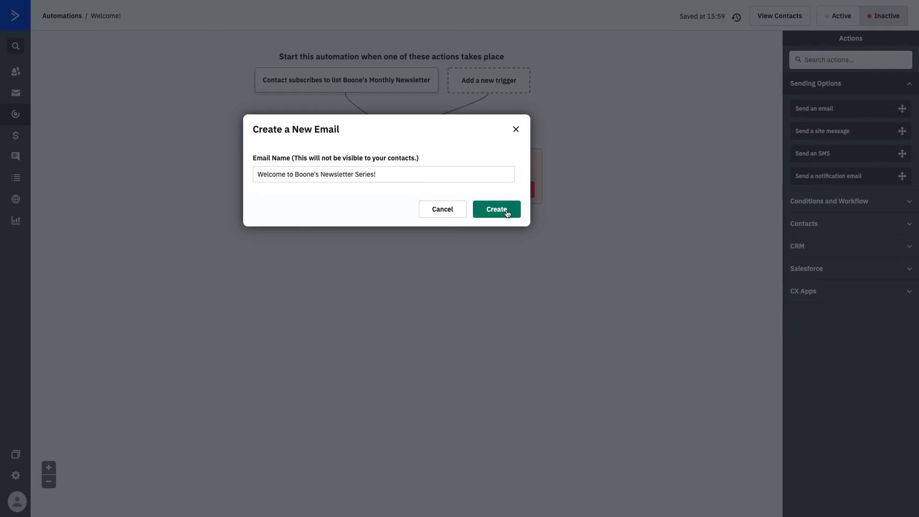
pyautogui.click(495, 210)
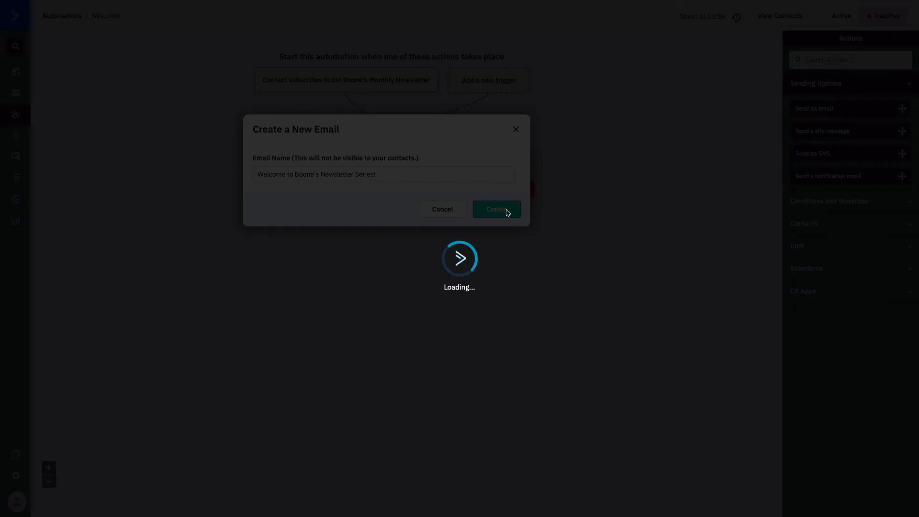
# Keep the draft email 'Welcome to Boone's Newsletter Series!' and save it as the Send an email step.
pyautogui.click(495, 210)
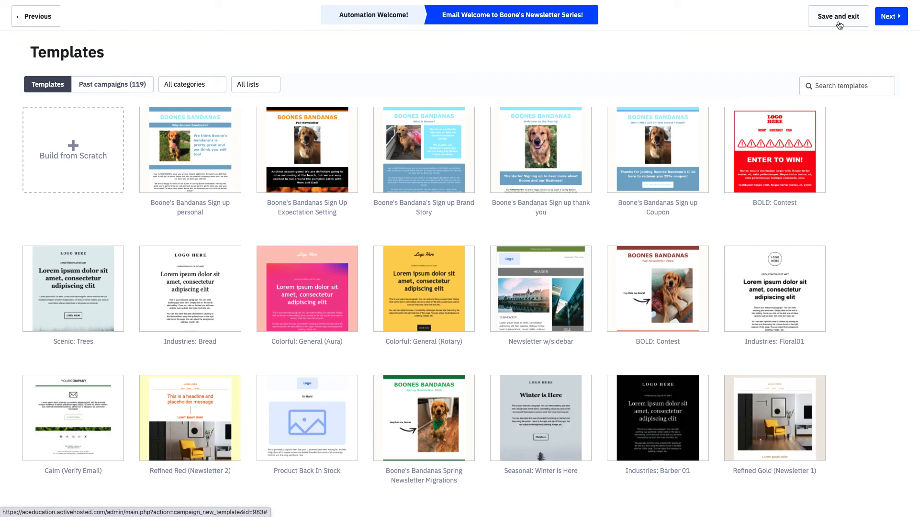
pyautogui.click(839, 17)
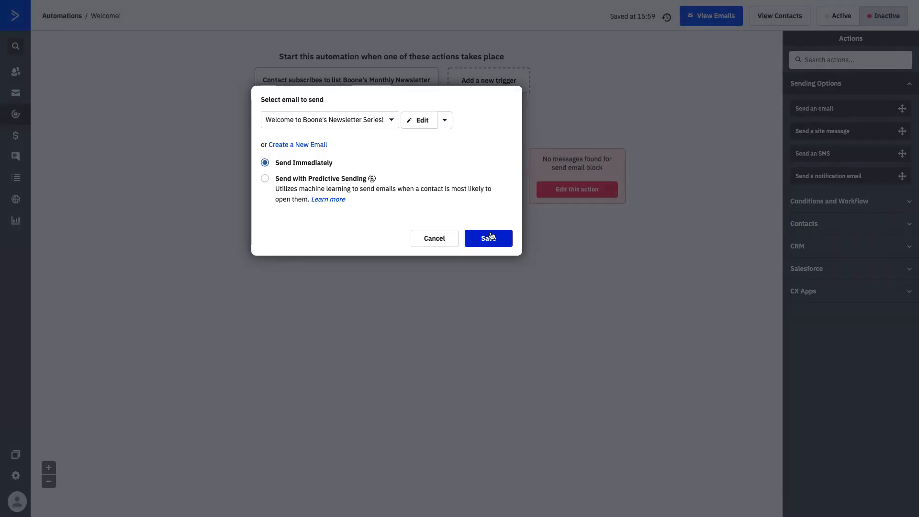
pyautogui.click(488, 238)
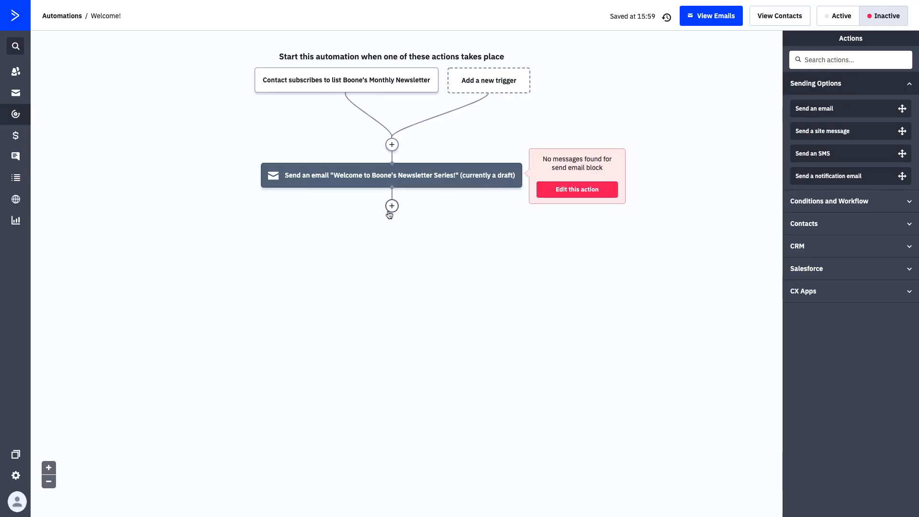
# Add a Wait step of 3 days after the welcome email and save it.
pyautogui.click(391, 206)
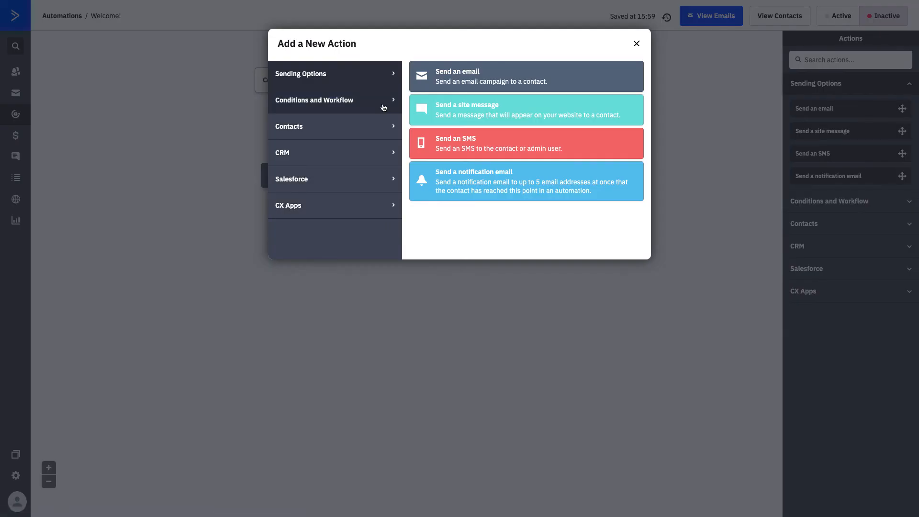
pyautogui.click(314, 100)
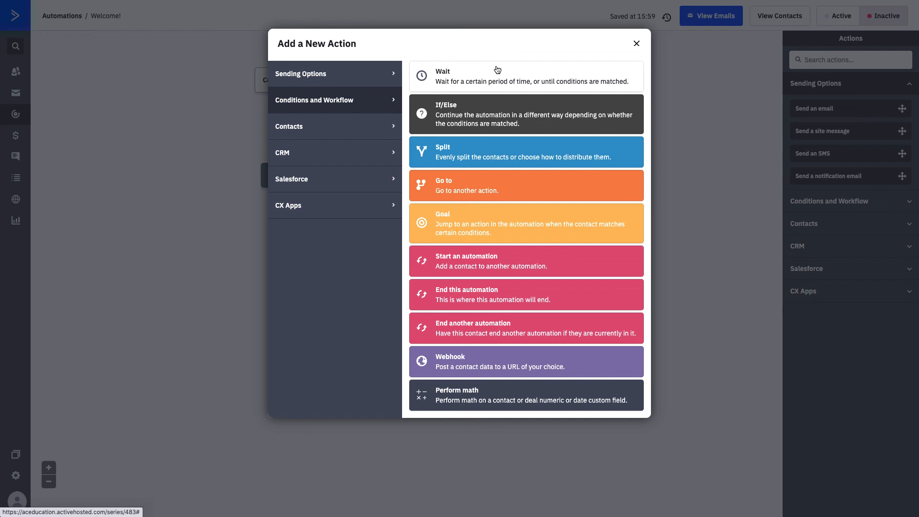
pyautogui.click(526, 76)
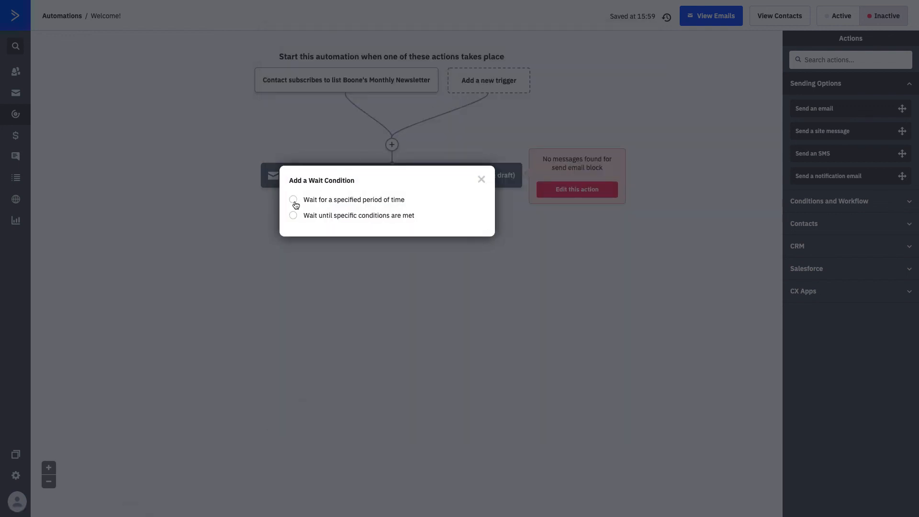
pyautogui.click(293, 199)
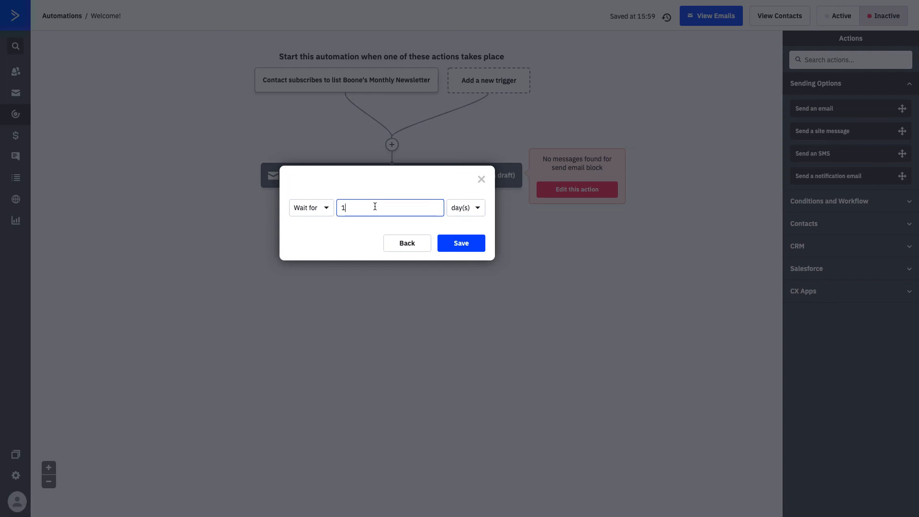
pyautogui.write('3')
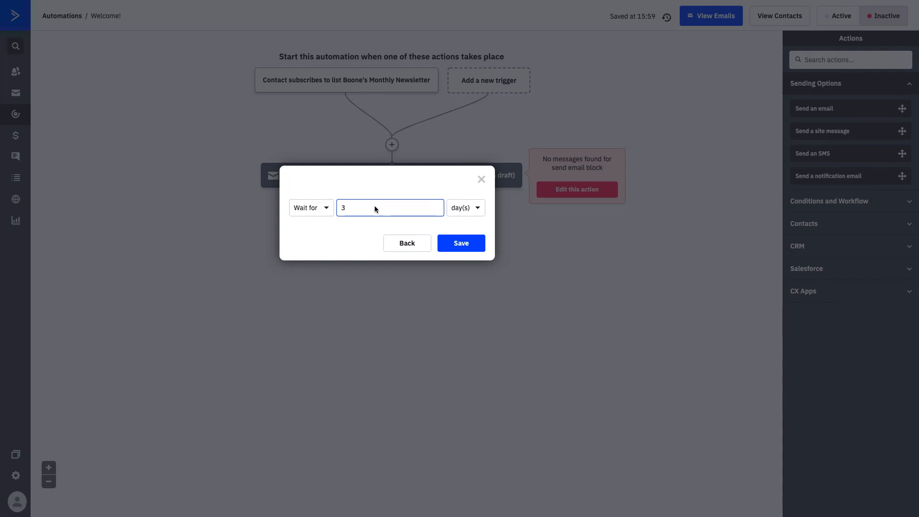
pyautogui.click(461, 243)
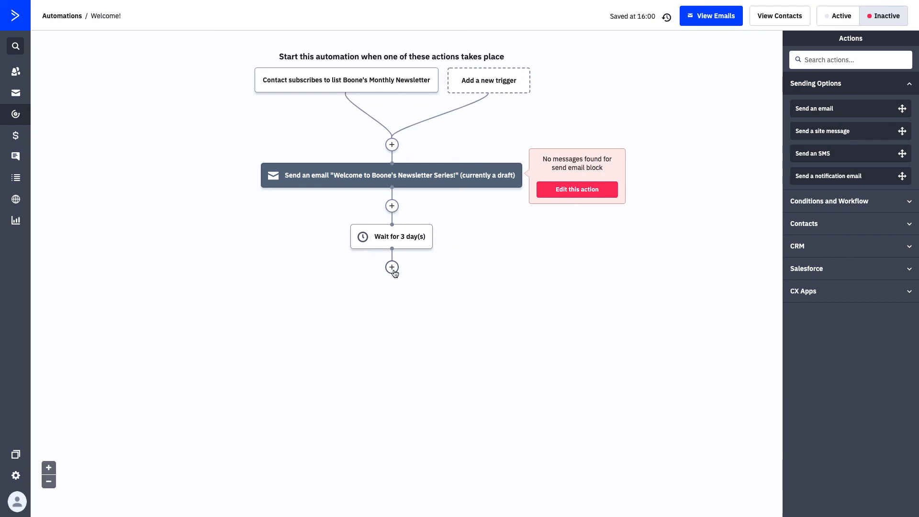
# Add an If/Else after the wait on Has opened 'Welcome to Boone's Newsletter Series!'.
pyautogui.click(391, 267)
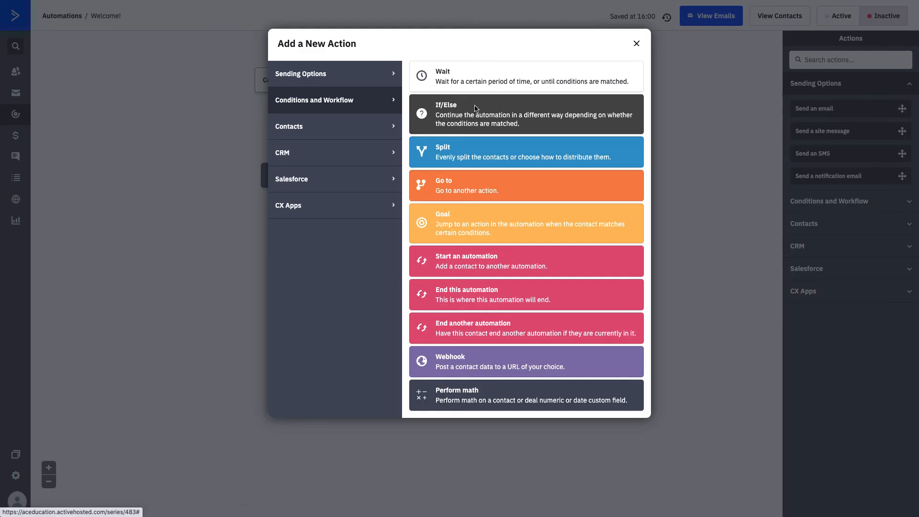
pyautogui.click(526, 152)
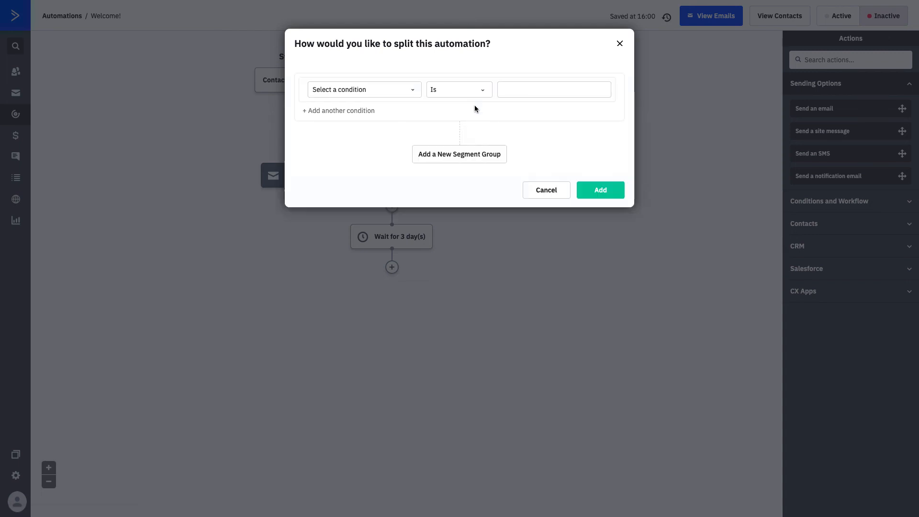
pyautogui.moveTo(415, 92)
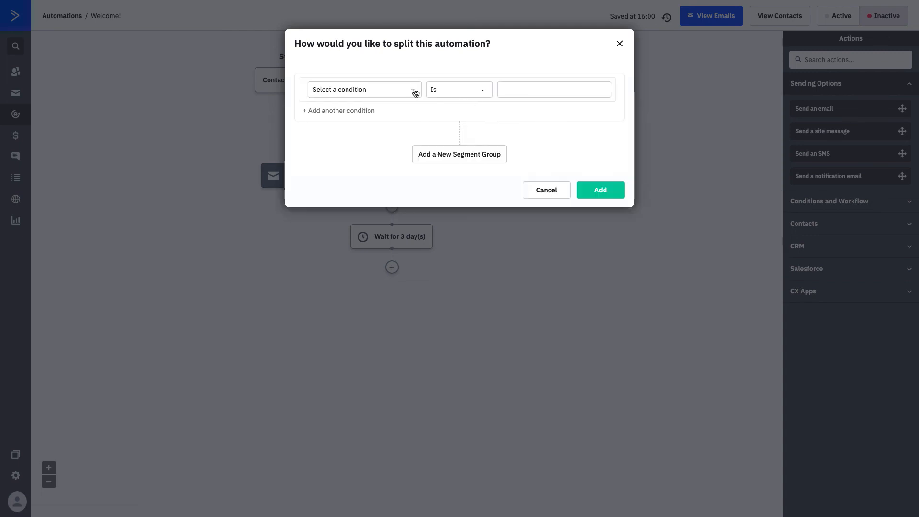
pyautogui.click(364, 89)
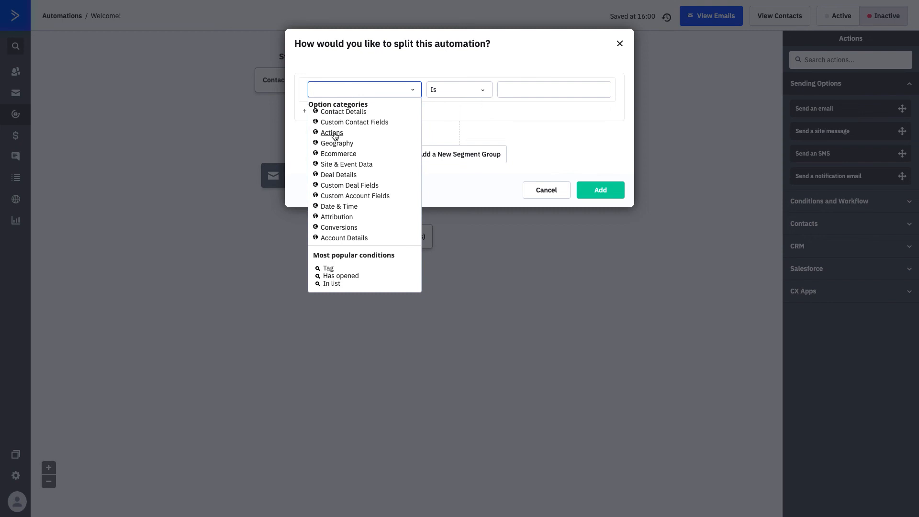
pyautogui.click(332, 132)
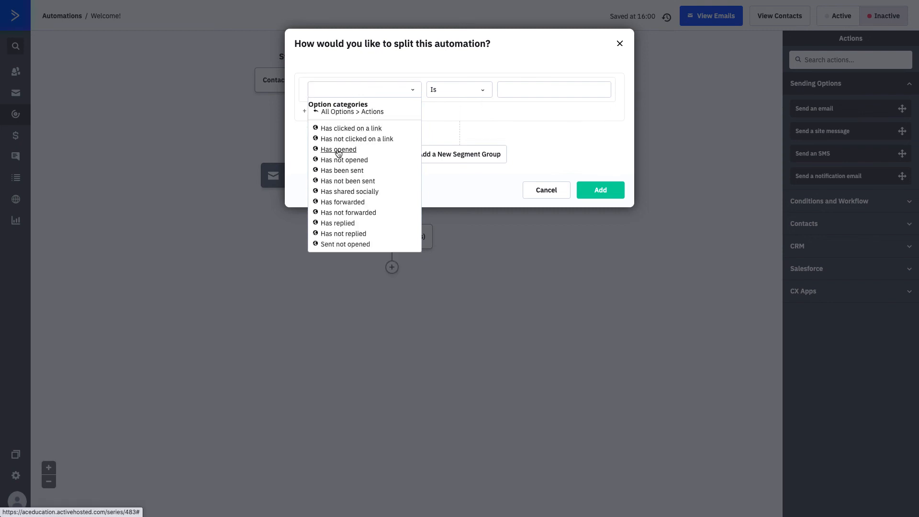
pyautogui.click(338, 149)
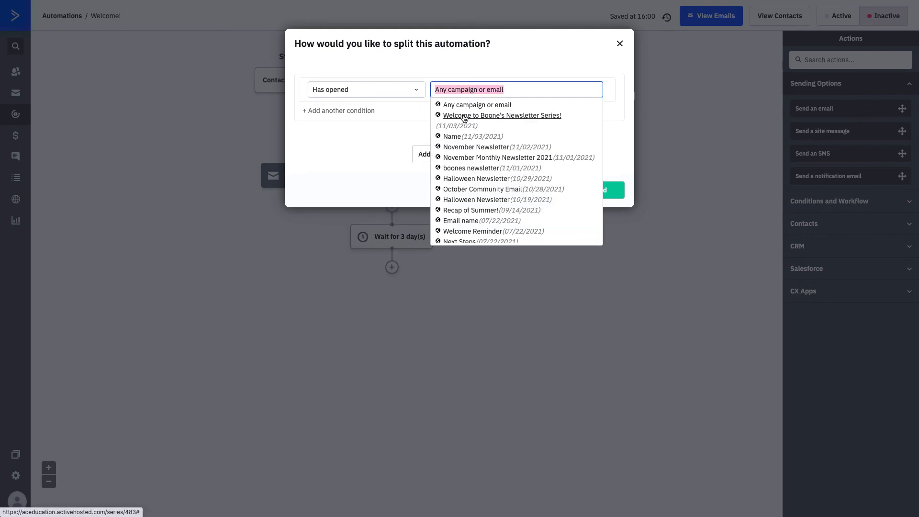
pyautogui.click(501, 114)
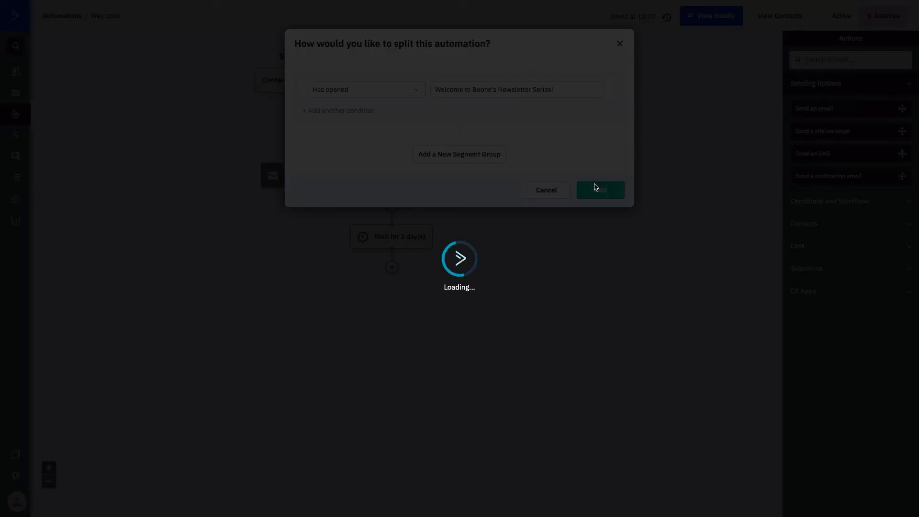
pyautogui.click(599, 189)
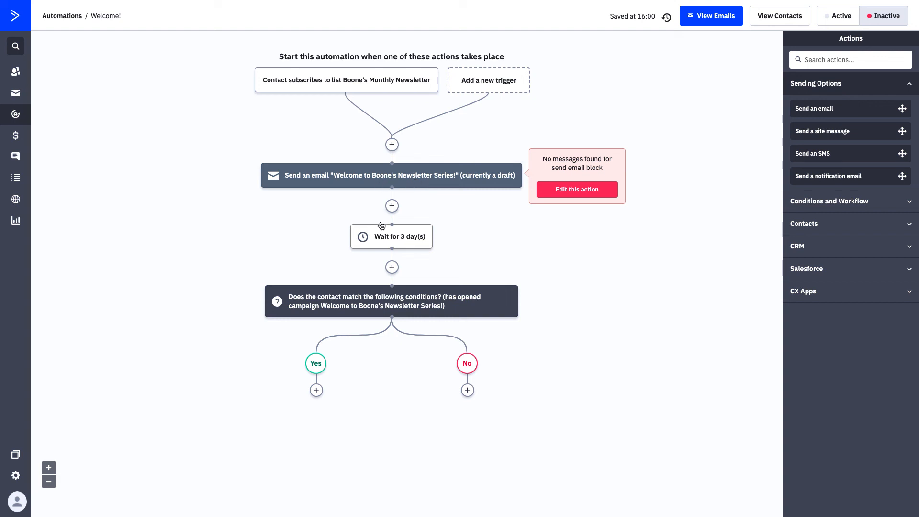
pyautogui.moveTo(383, 245)
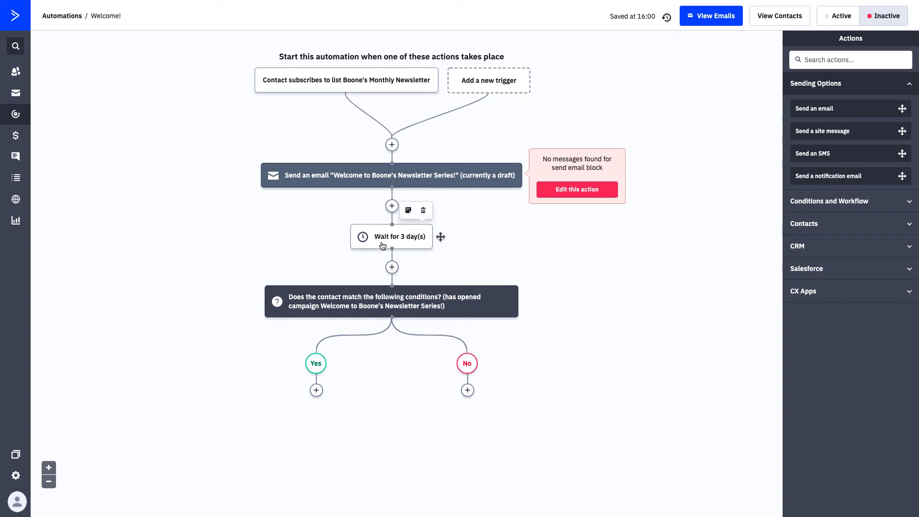
pyautogui.moveTo(365, 289)
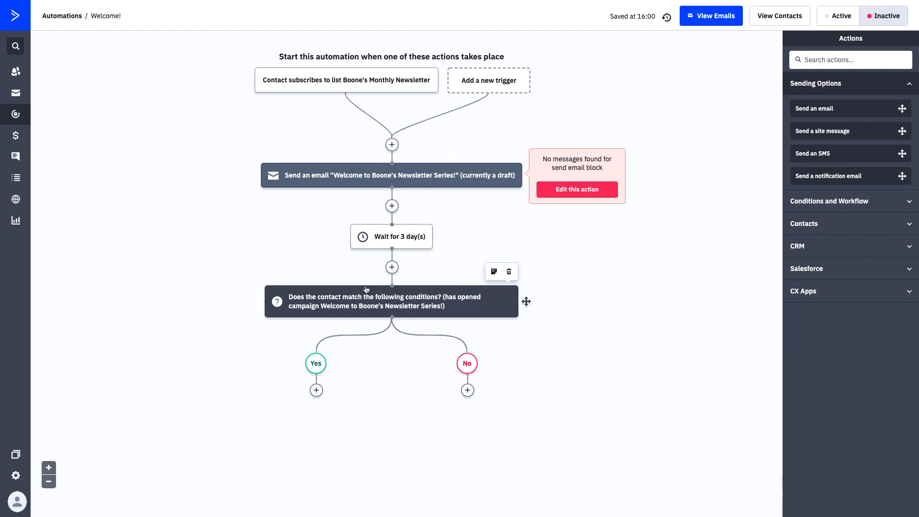
pyautogui.moveTo(412, 317)
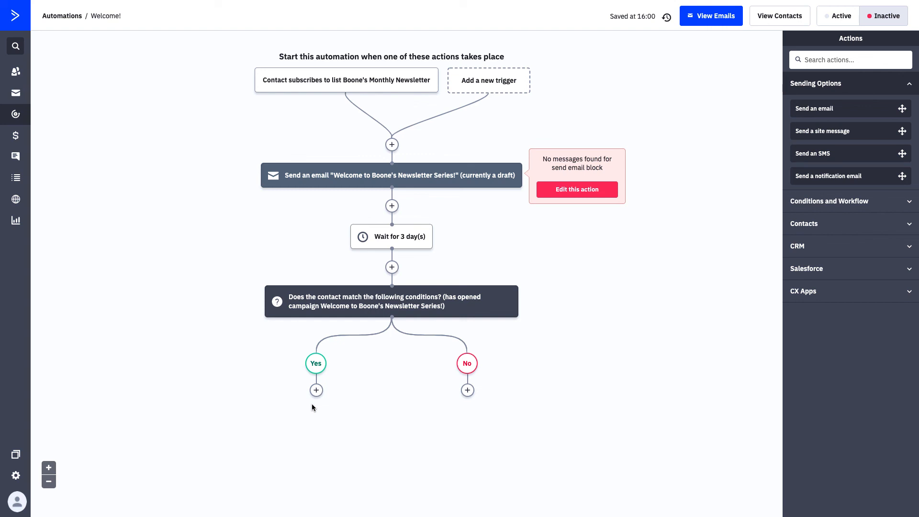
pyautogui.moveTo(501, 386)
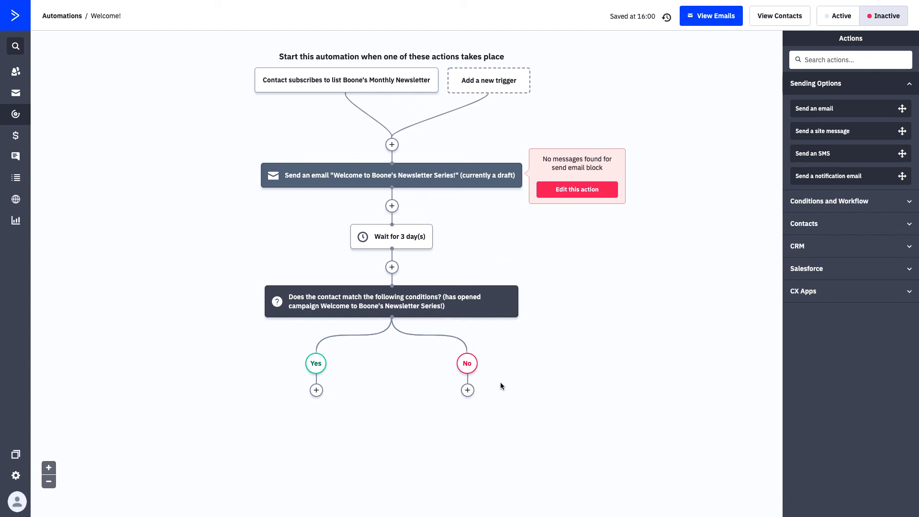
pyautogui.moveTo(490, 384)
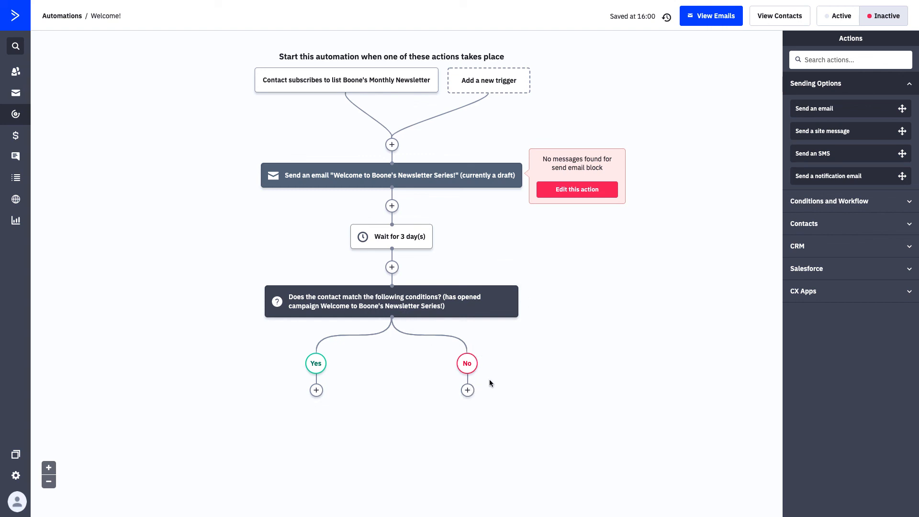
pyautogui.moveTo(467, 390)
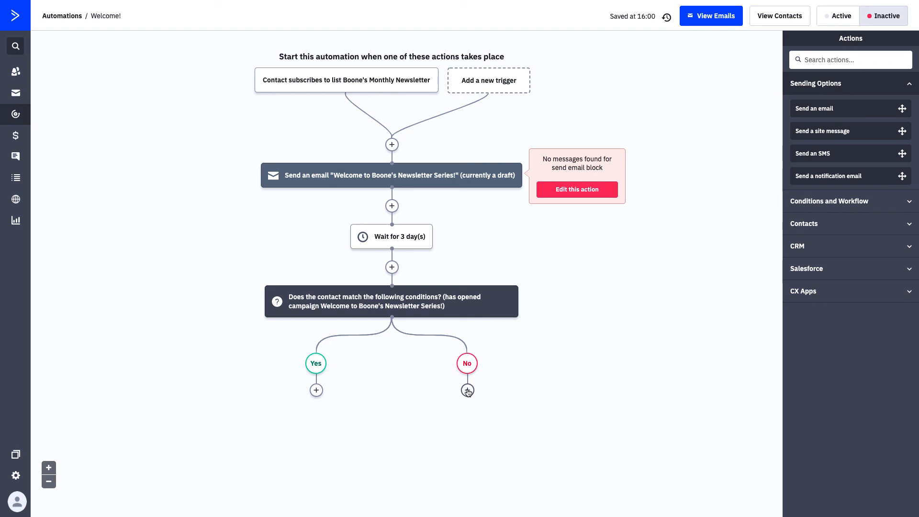
pyautogui.moveTo(316, 390)
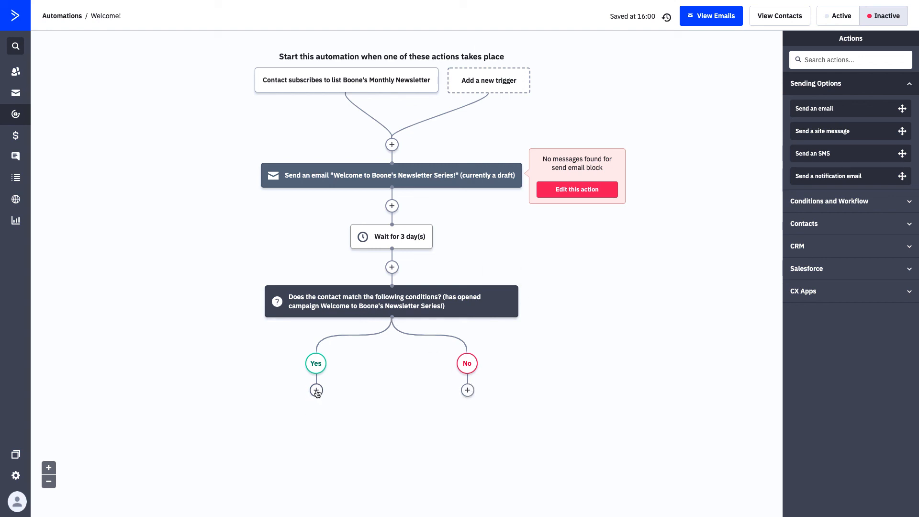